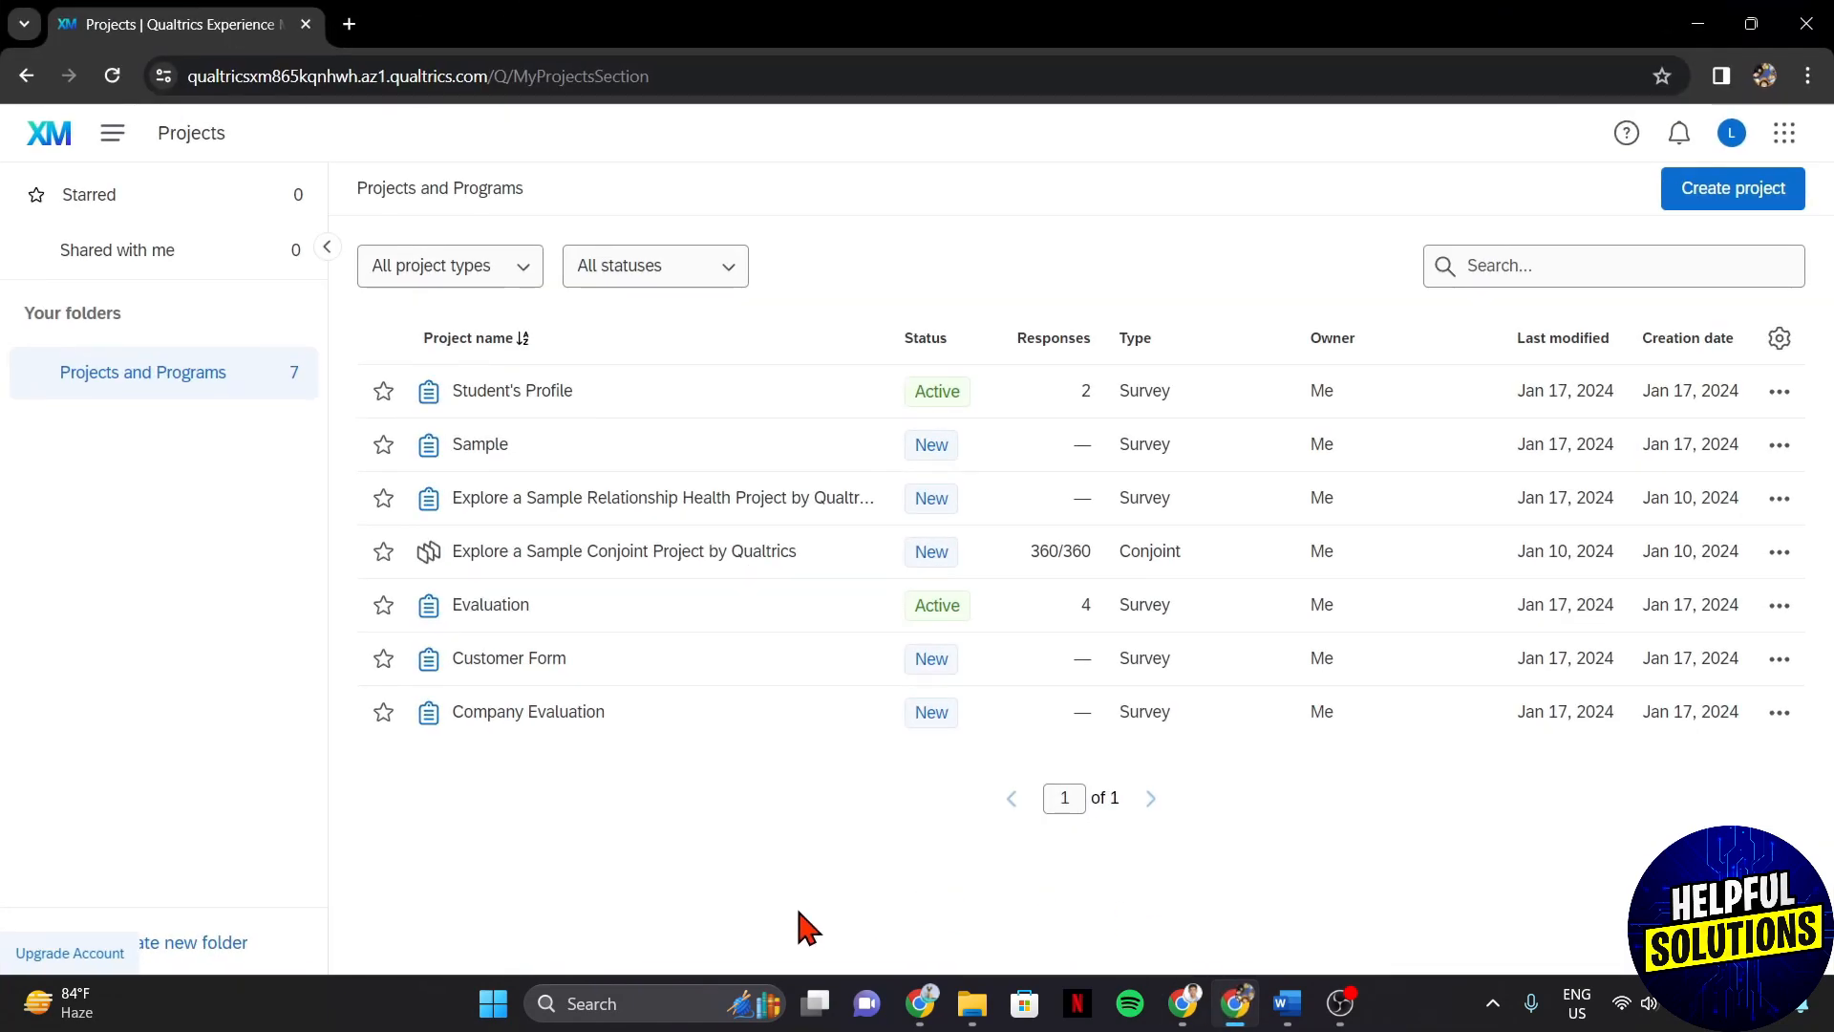
{"action": "mouse_move", "coordinate": [514, 611]}
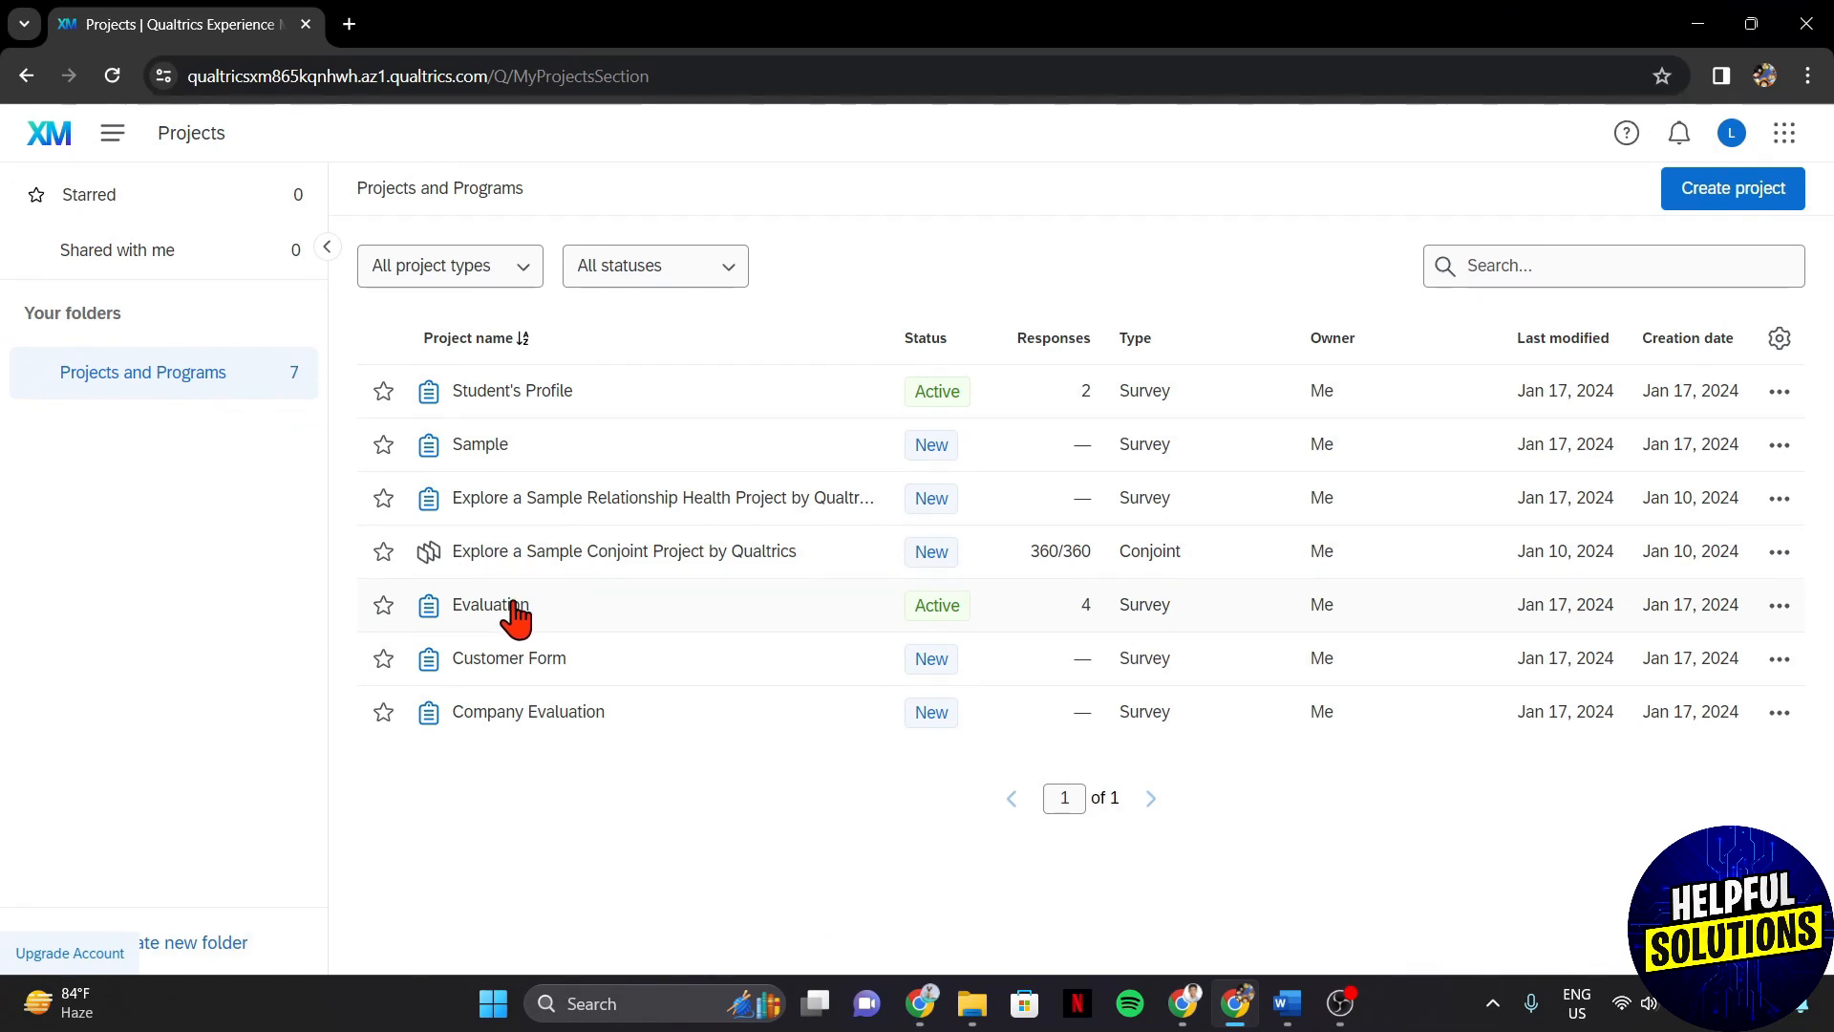
Open the Evaluation survey from the Projects list.
{"action": "left_click", "coordinate": [488, 605]}
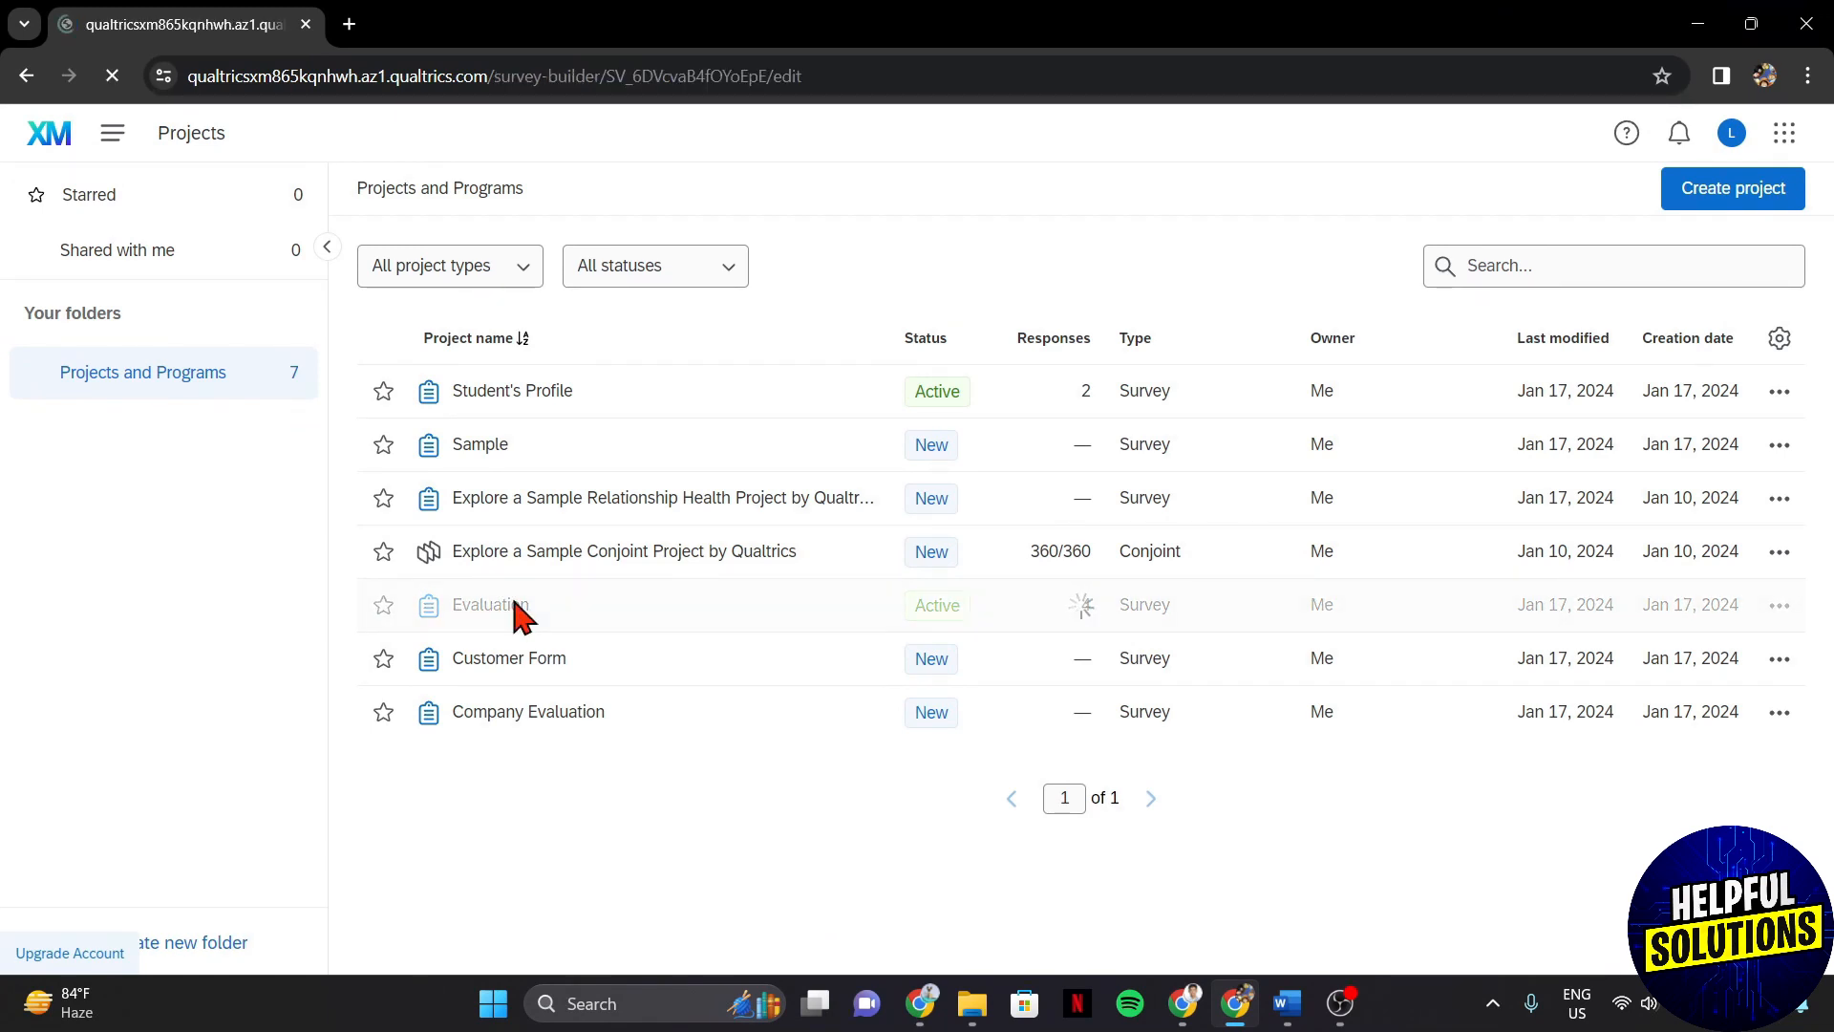
{"action": "left_click", "coordinate": [489, 606]}
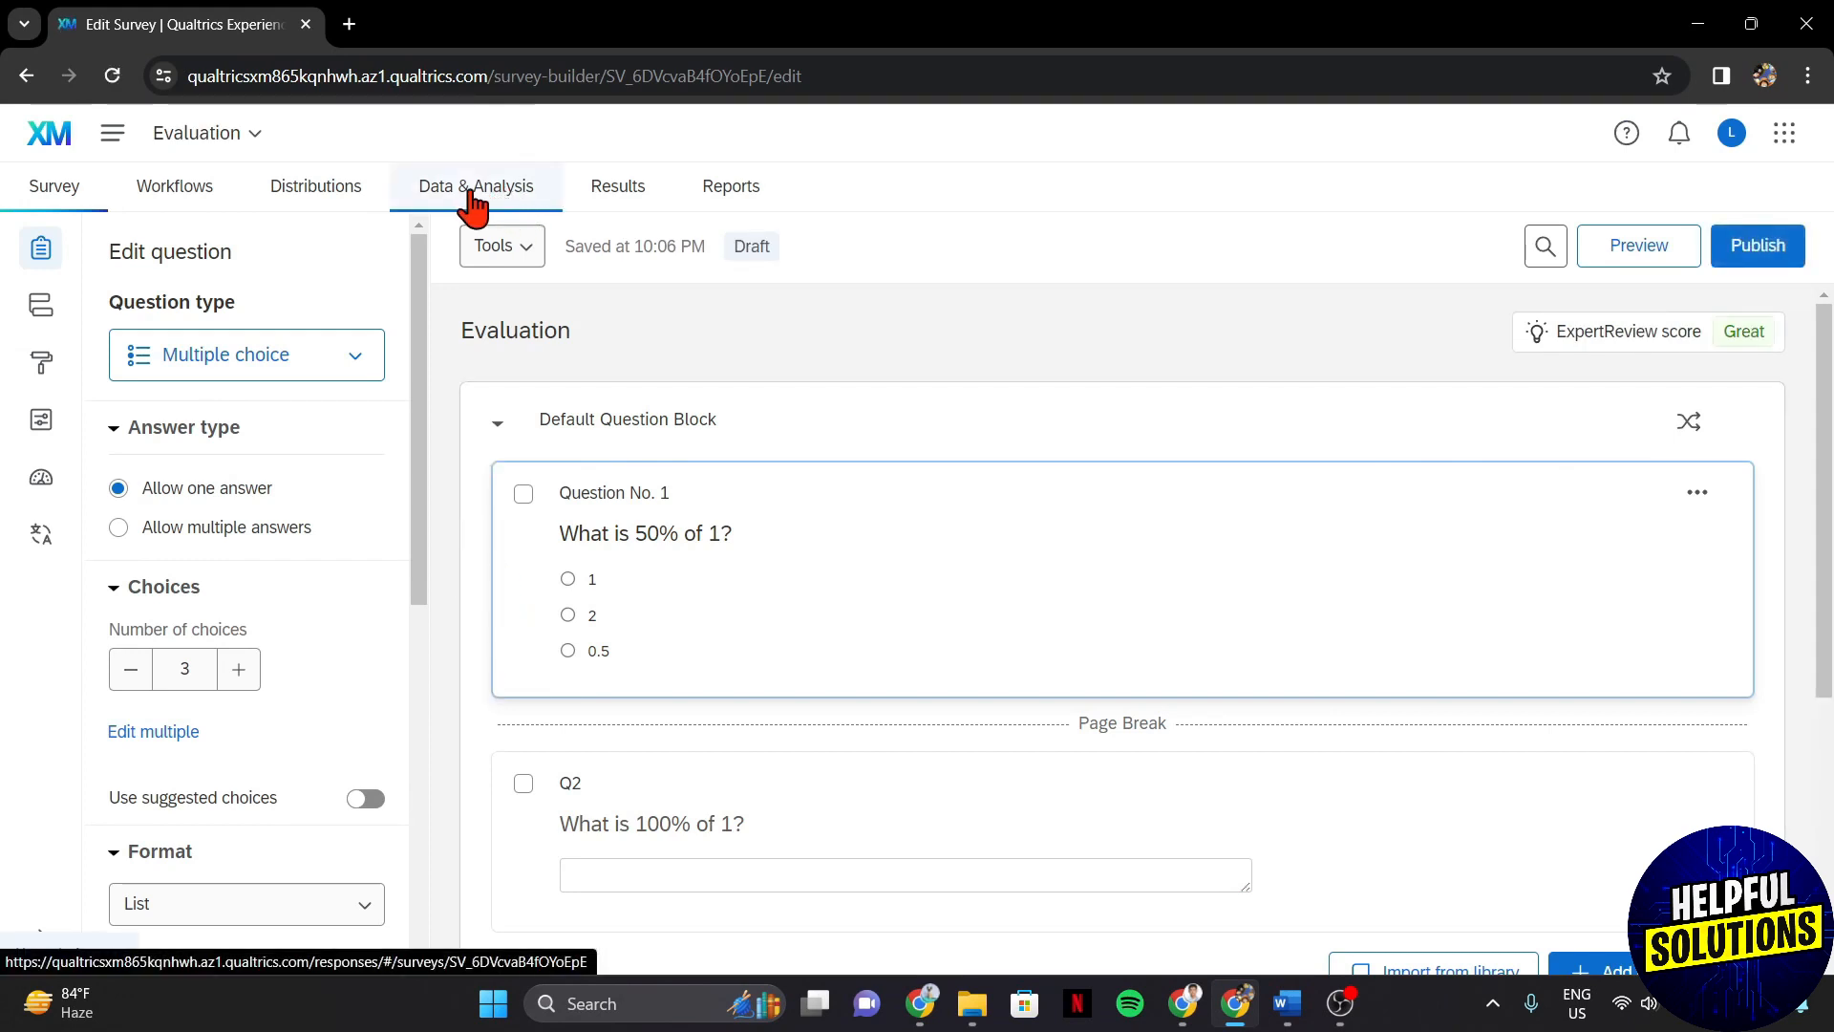
Show the Data & Analysis table listing the four recorded responses.
{"action": "left_click", "coordinate": [475, 185]}
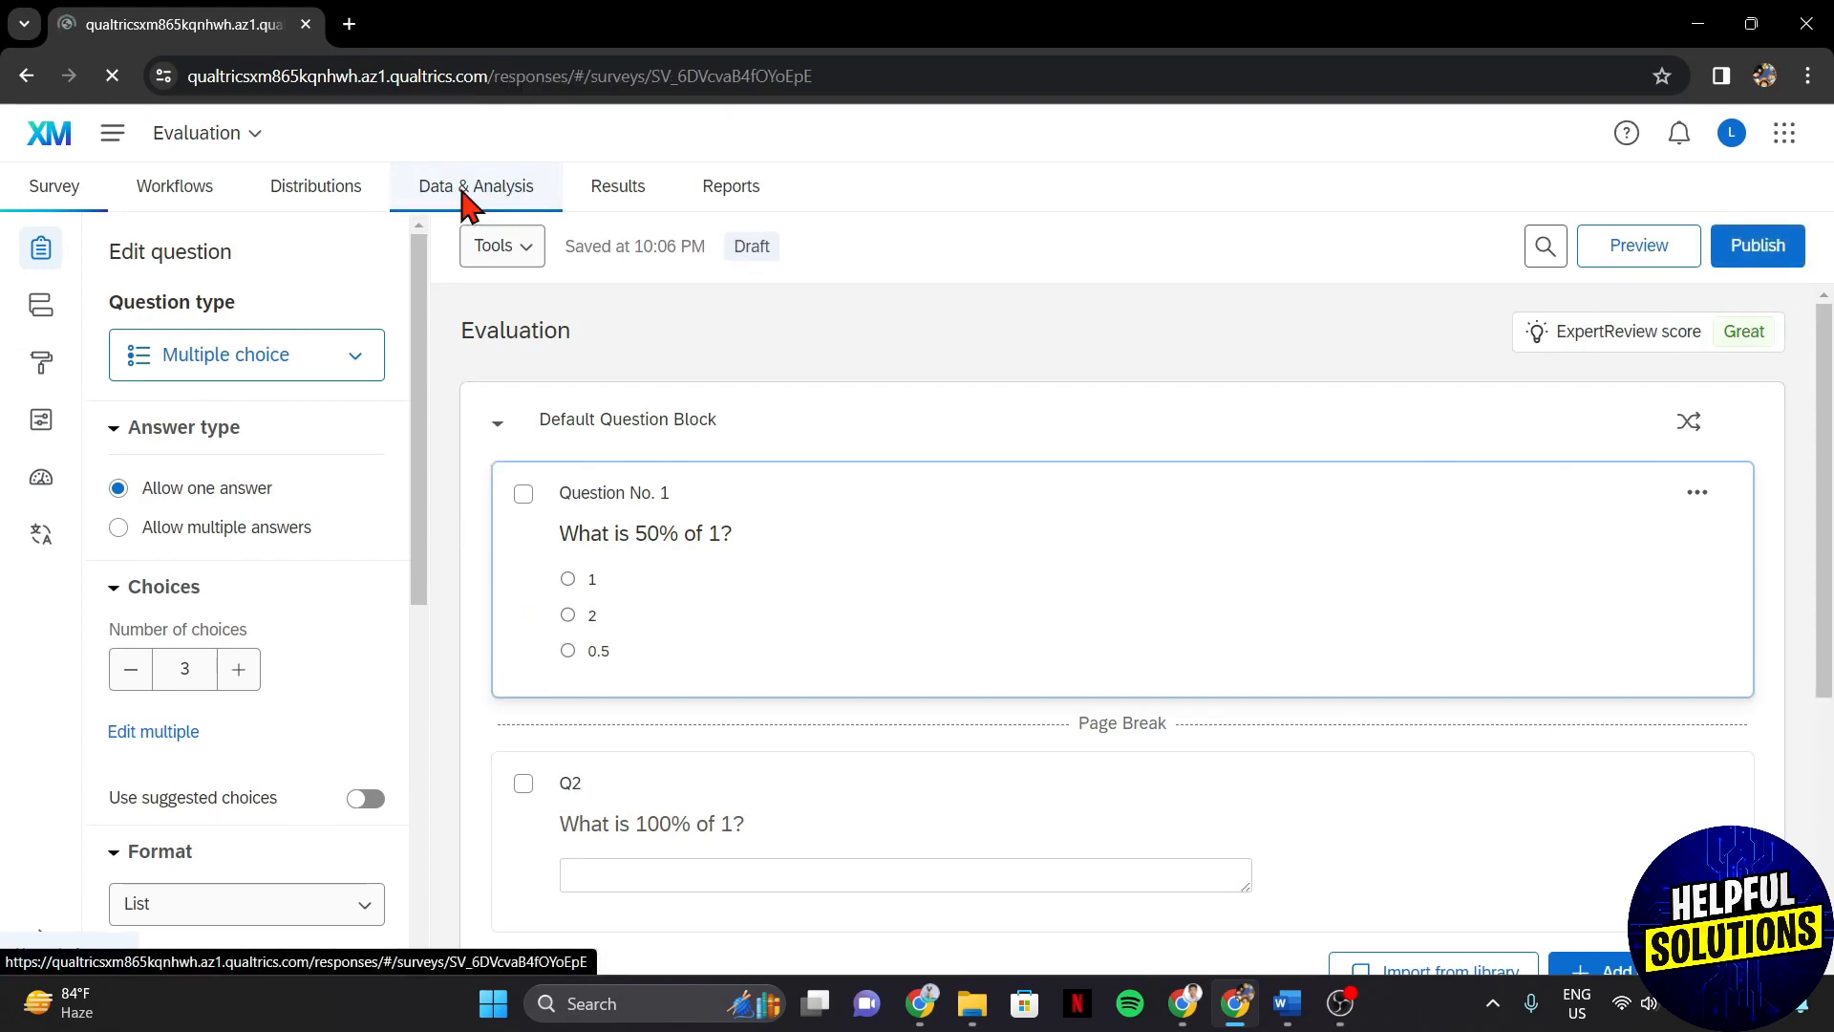
{"action": "left_click", "coordinate": [476, 186]}
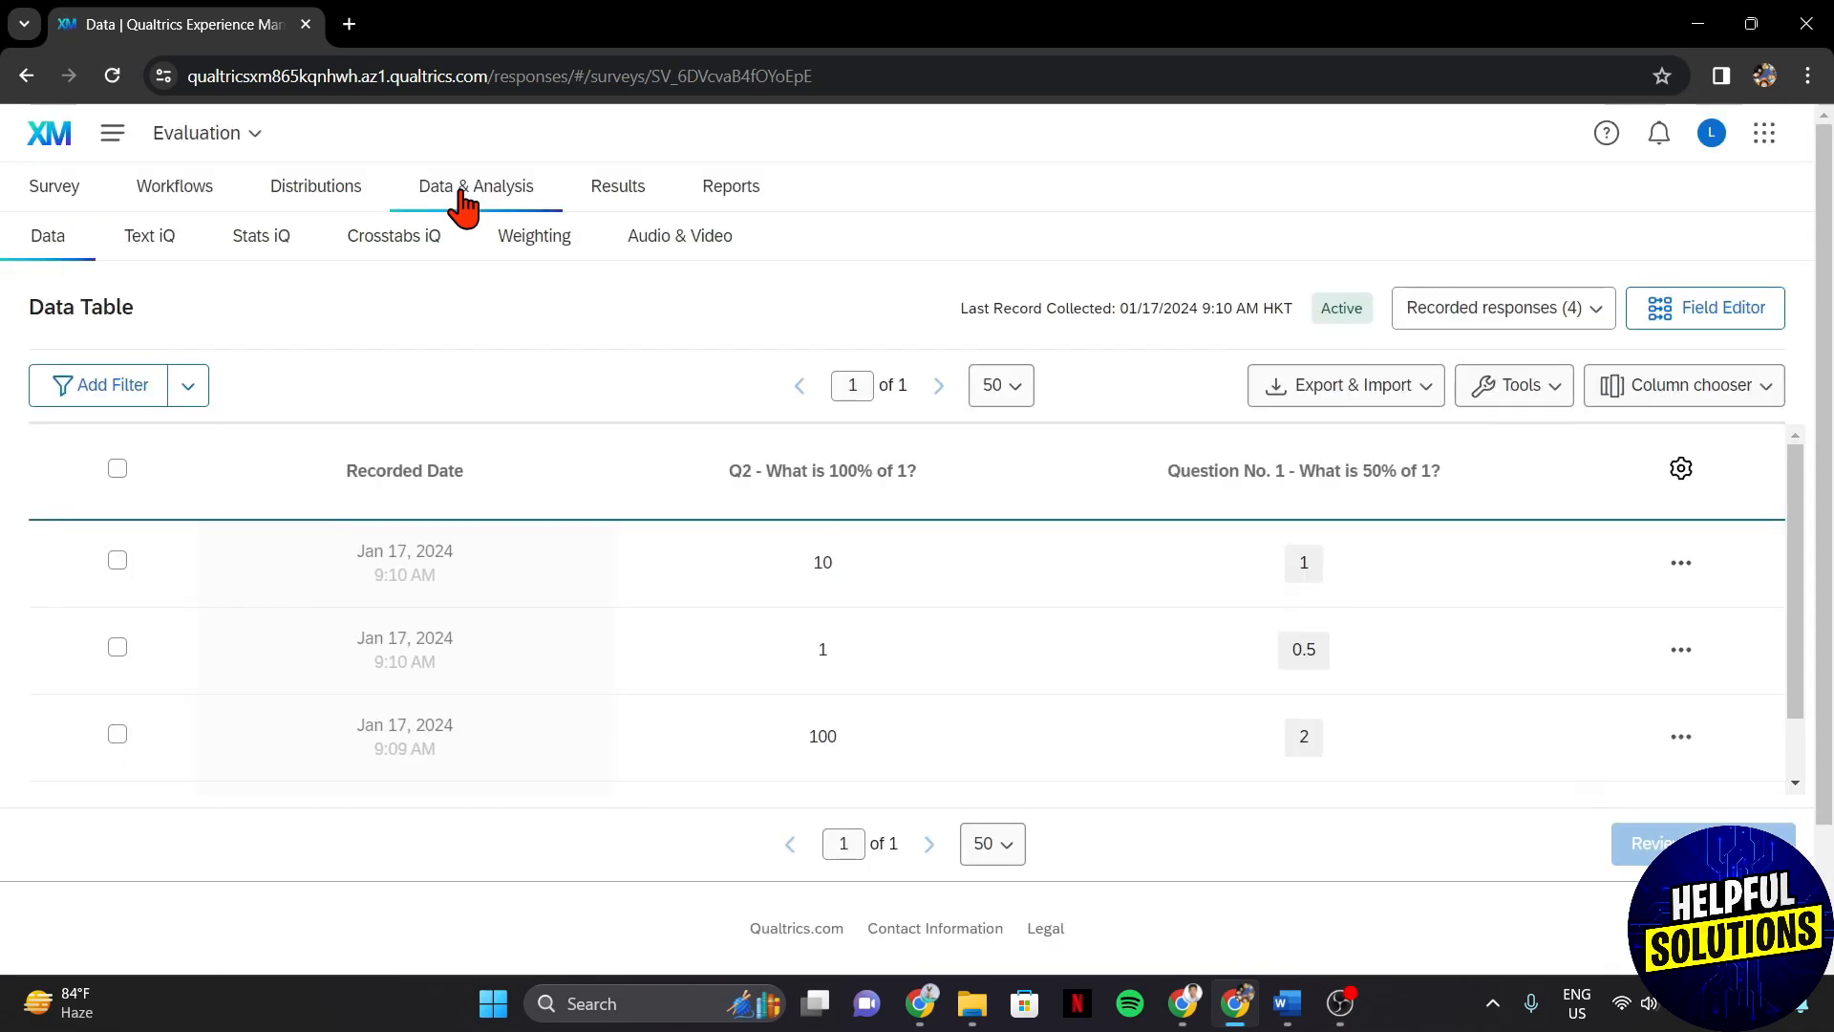
{"action": "mouse_move", "coordinate": [730, 569]}
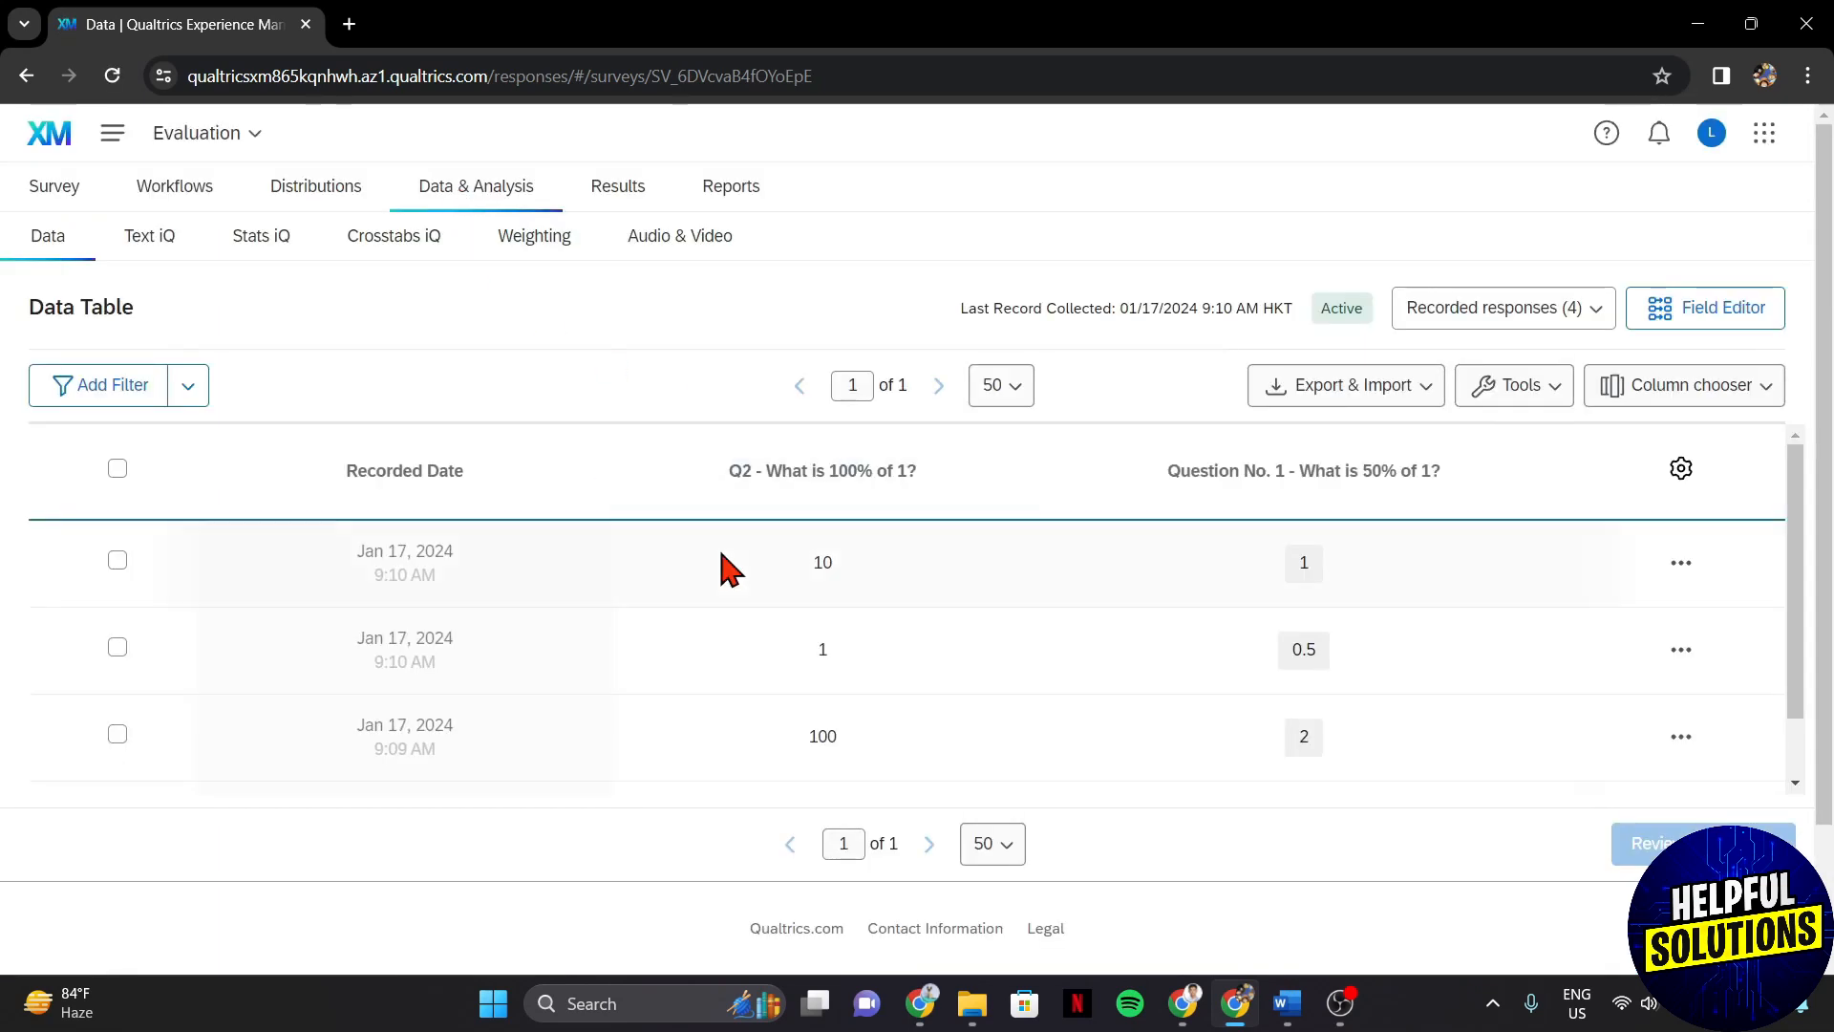
{"action": "mouse_move", "coordinate": [1184, 584]}
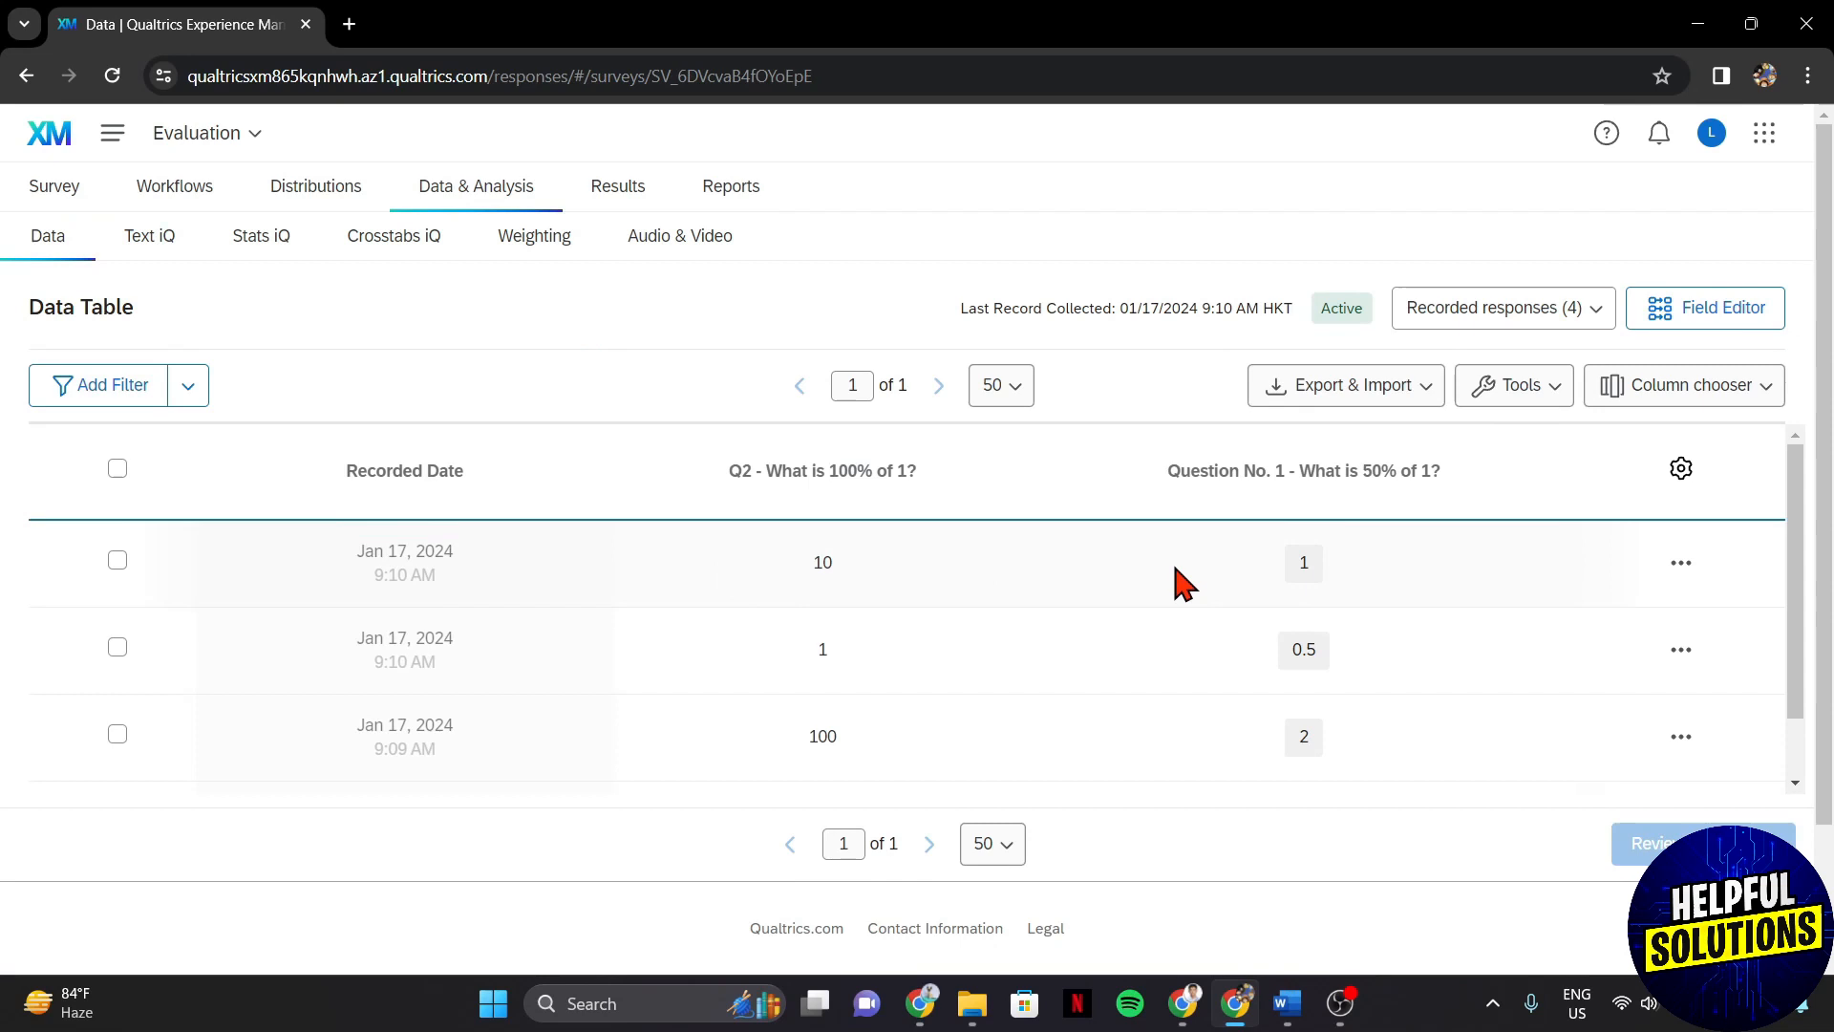
{"action": "scroll", "scroll_direction": "down", "scroll_amount": 3}
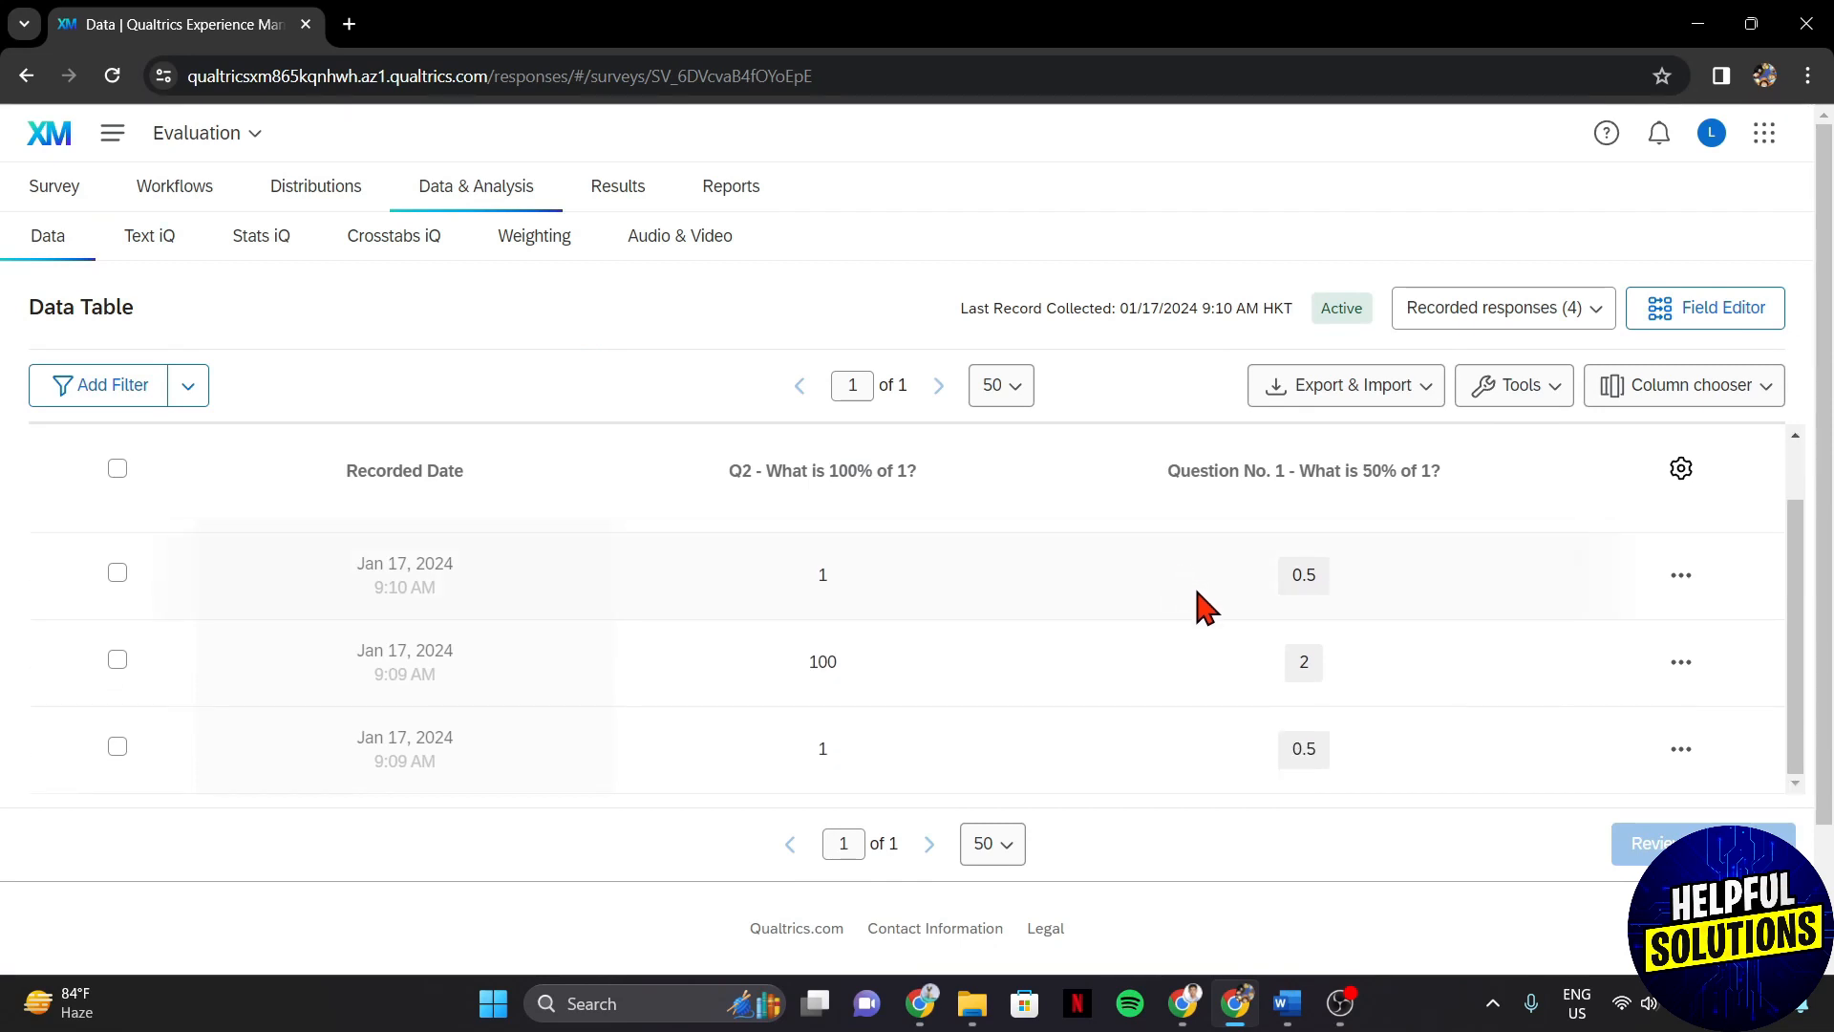
{"action": "scroll", "scroll_direction": "up", "scroll_amount": 3}
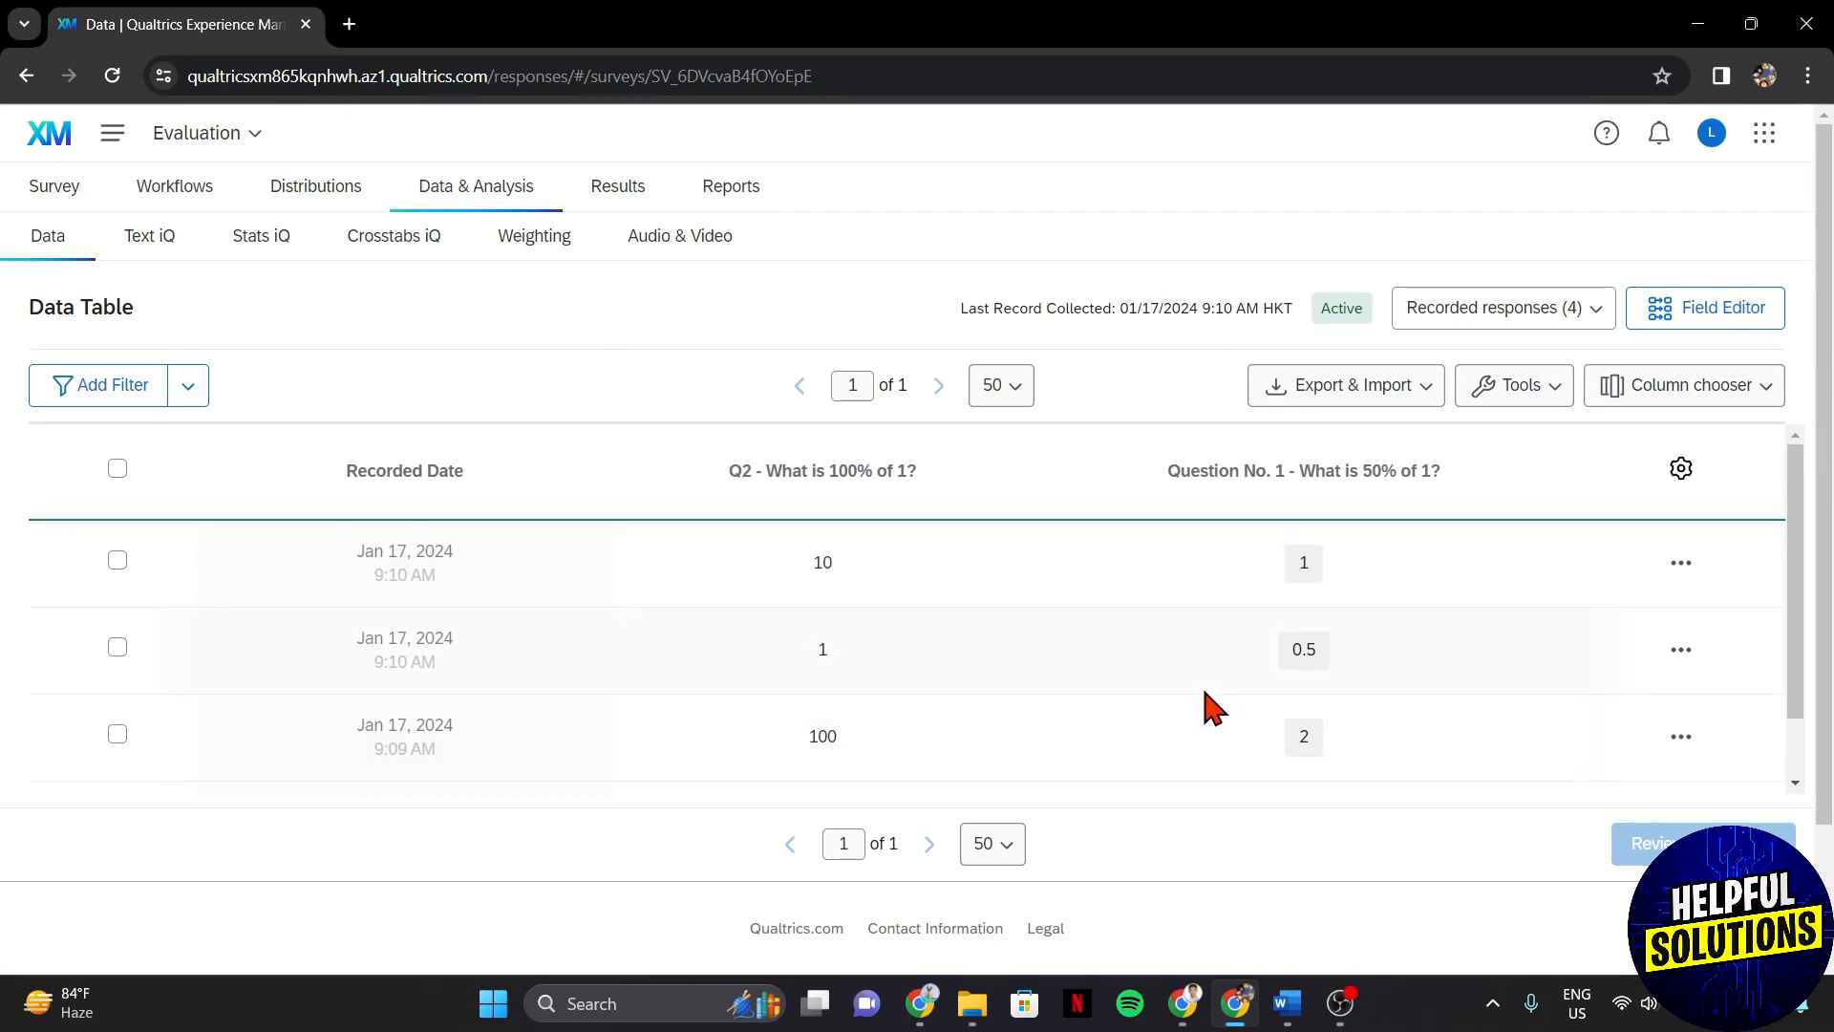
{"action": "mouse_move", "coordinate": [928, 699]}
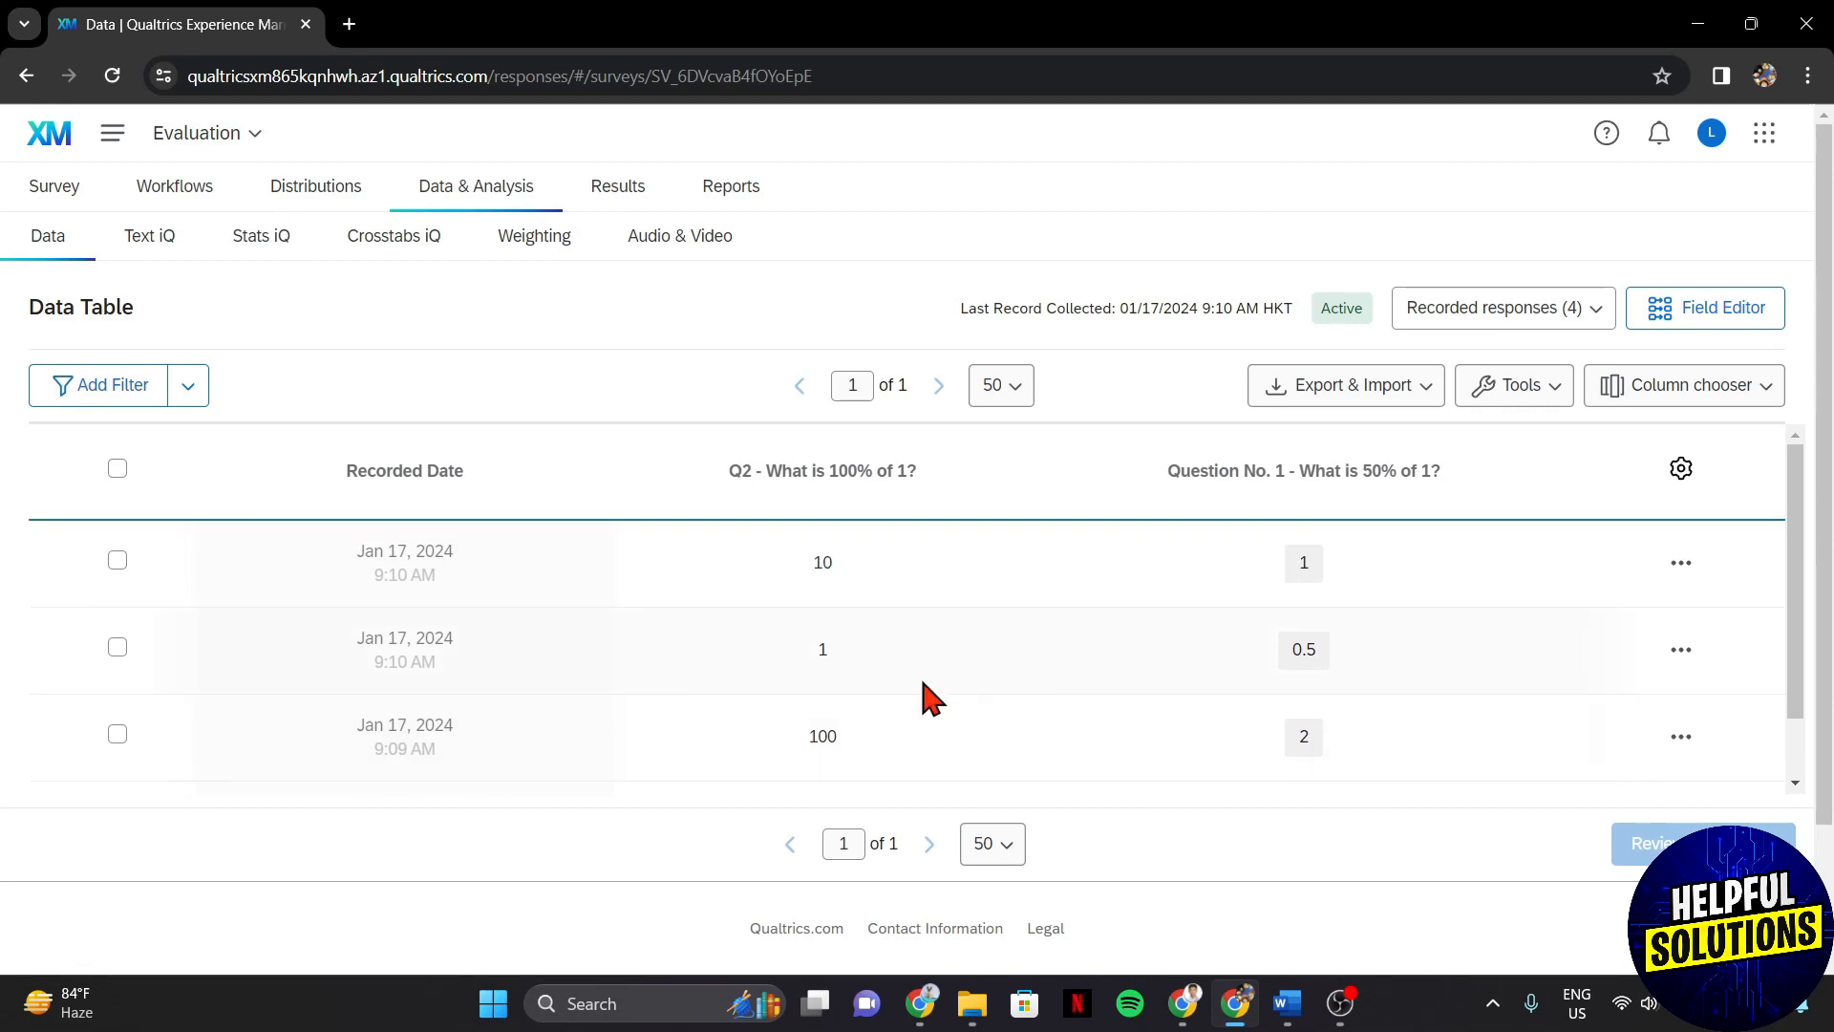
Add a filter: Question No. 1 (What is 50% of 1?) Is 2, leaving one response.
{"action": "left_click", "coordinate": [98, 384]}
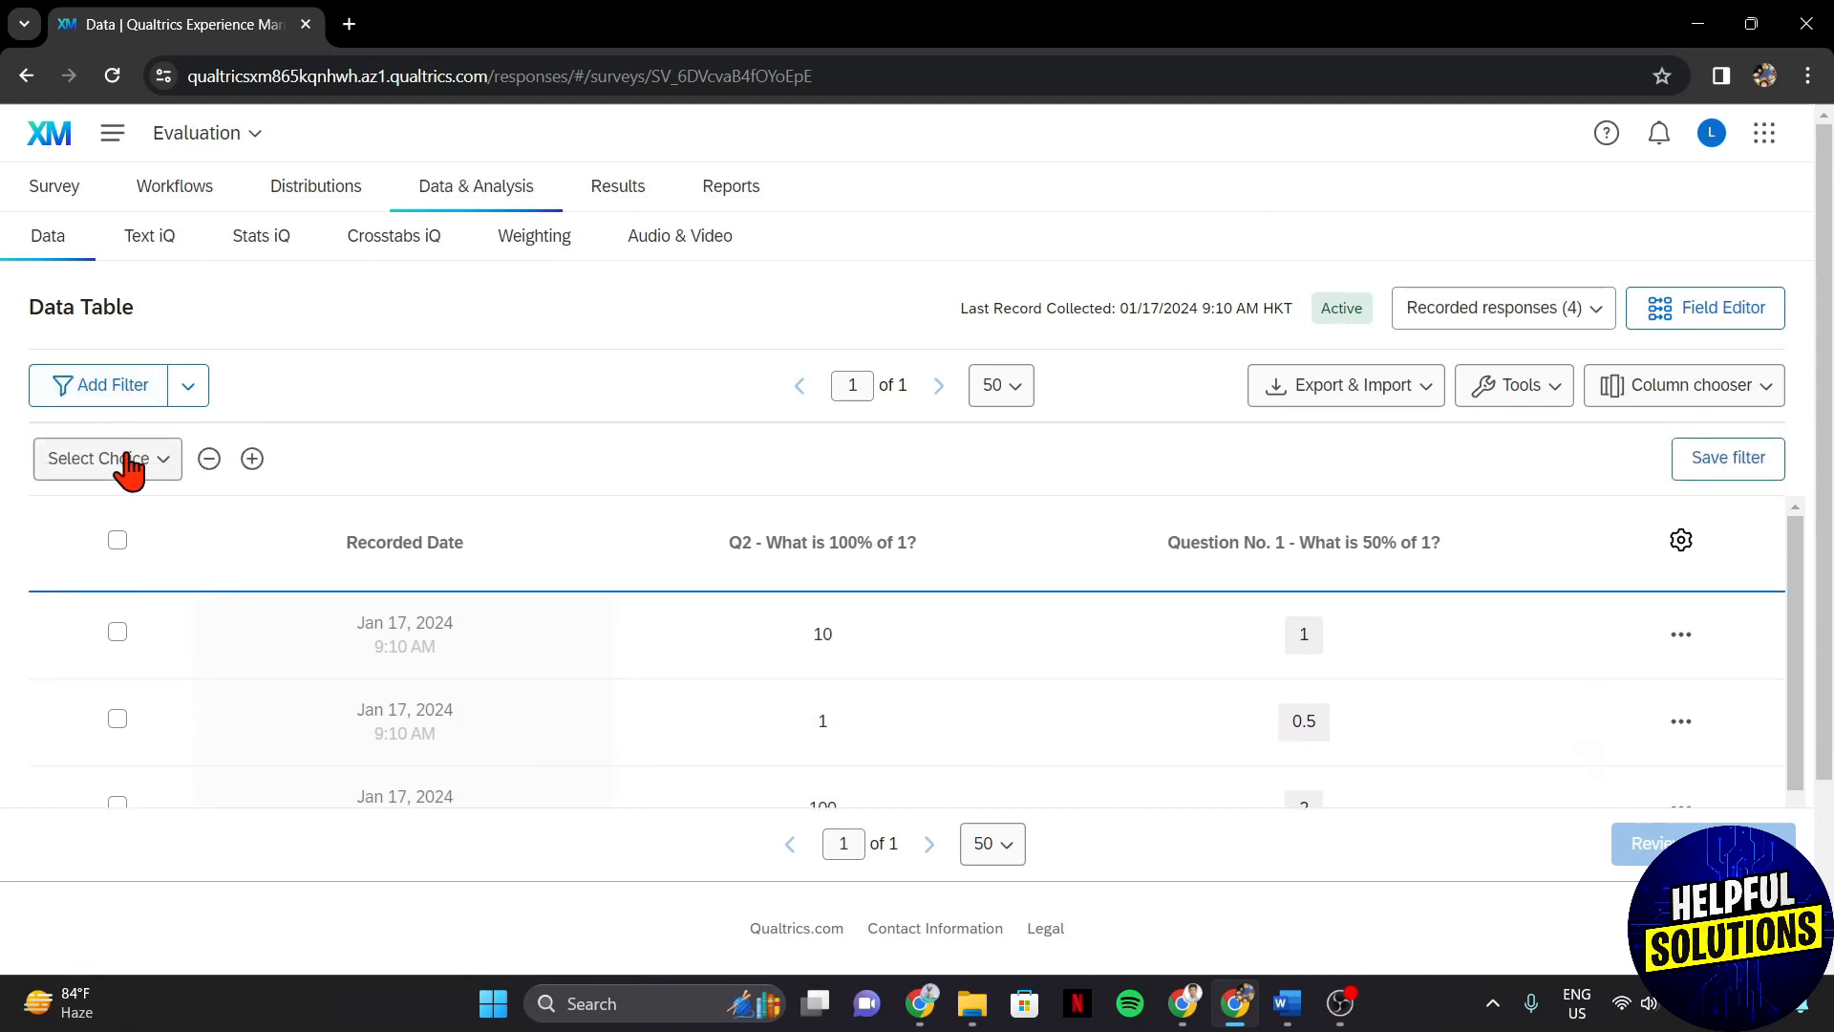
{"action": "left_click", "coordinate": [107, 457]}
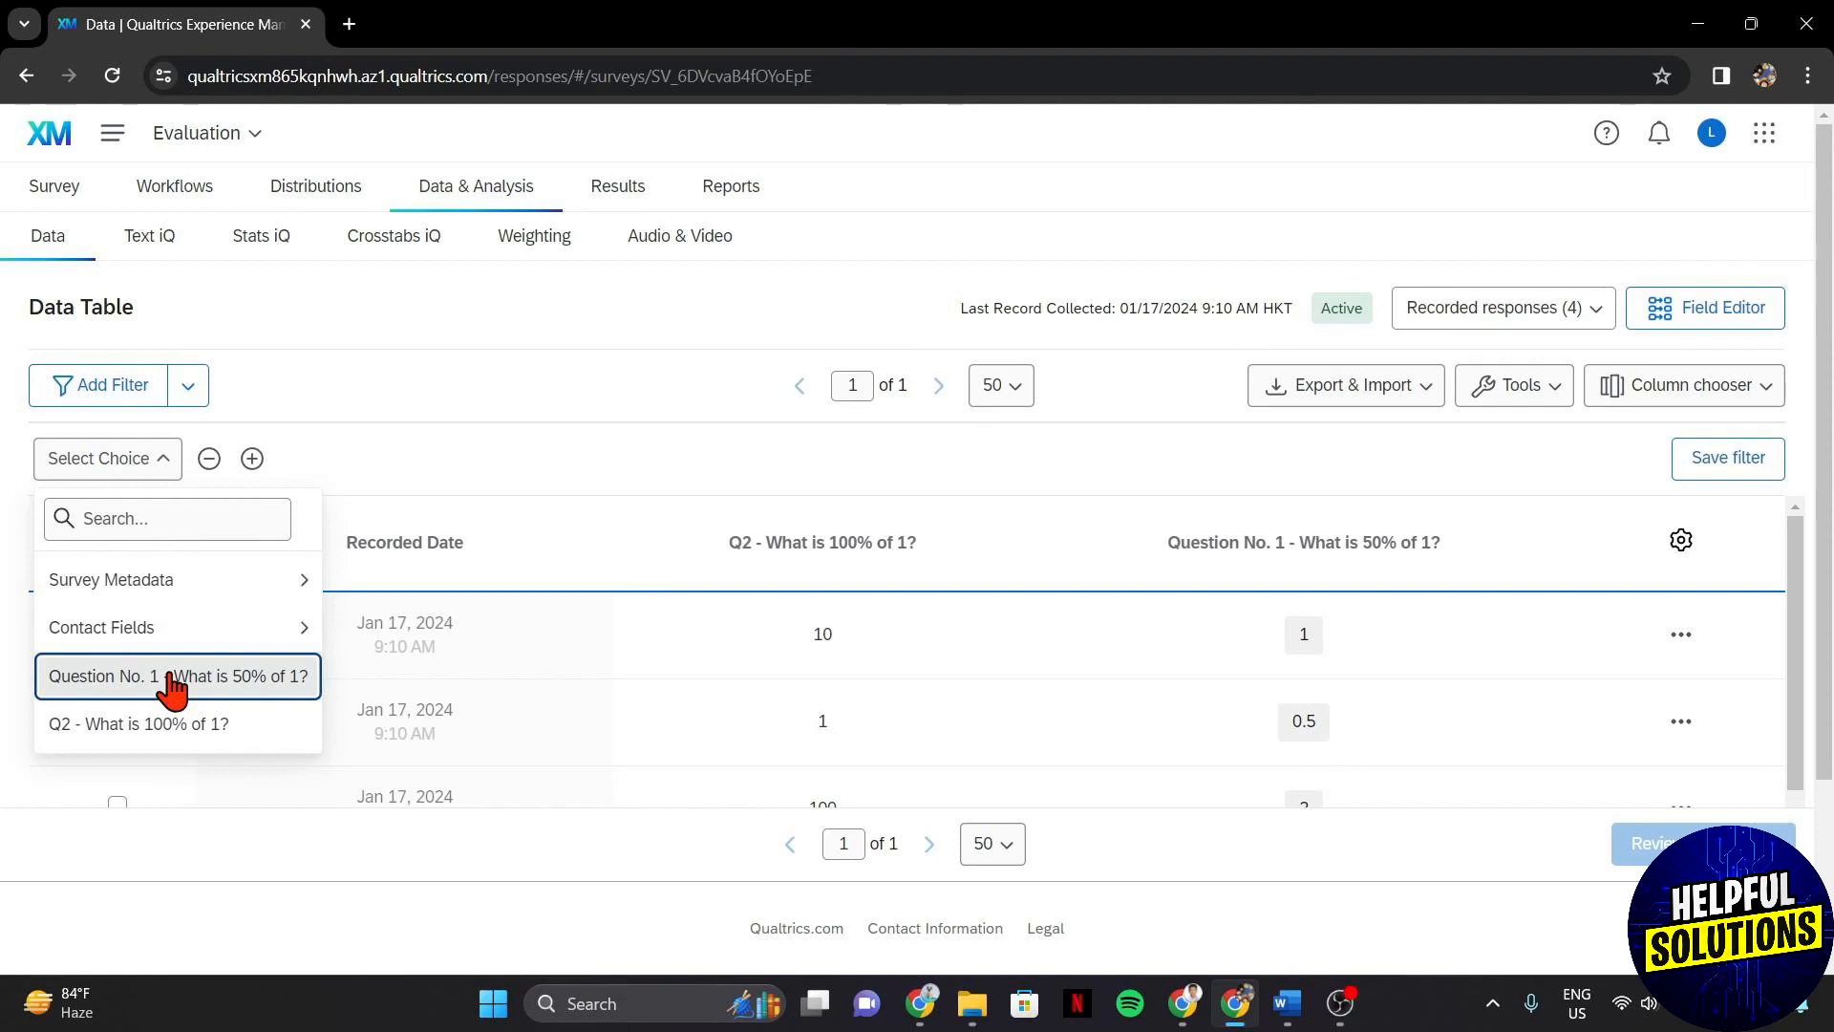
{"action": "left_click", "coordinate": [176, 676]}
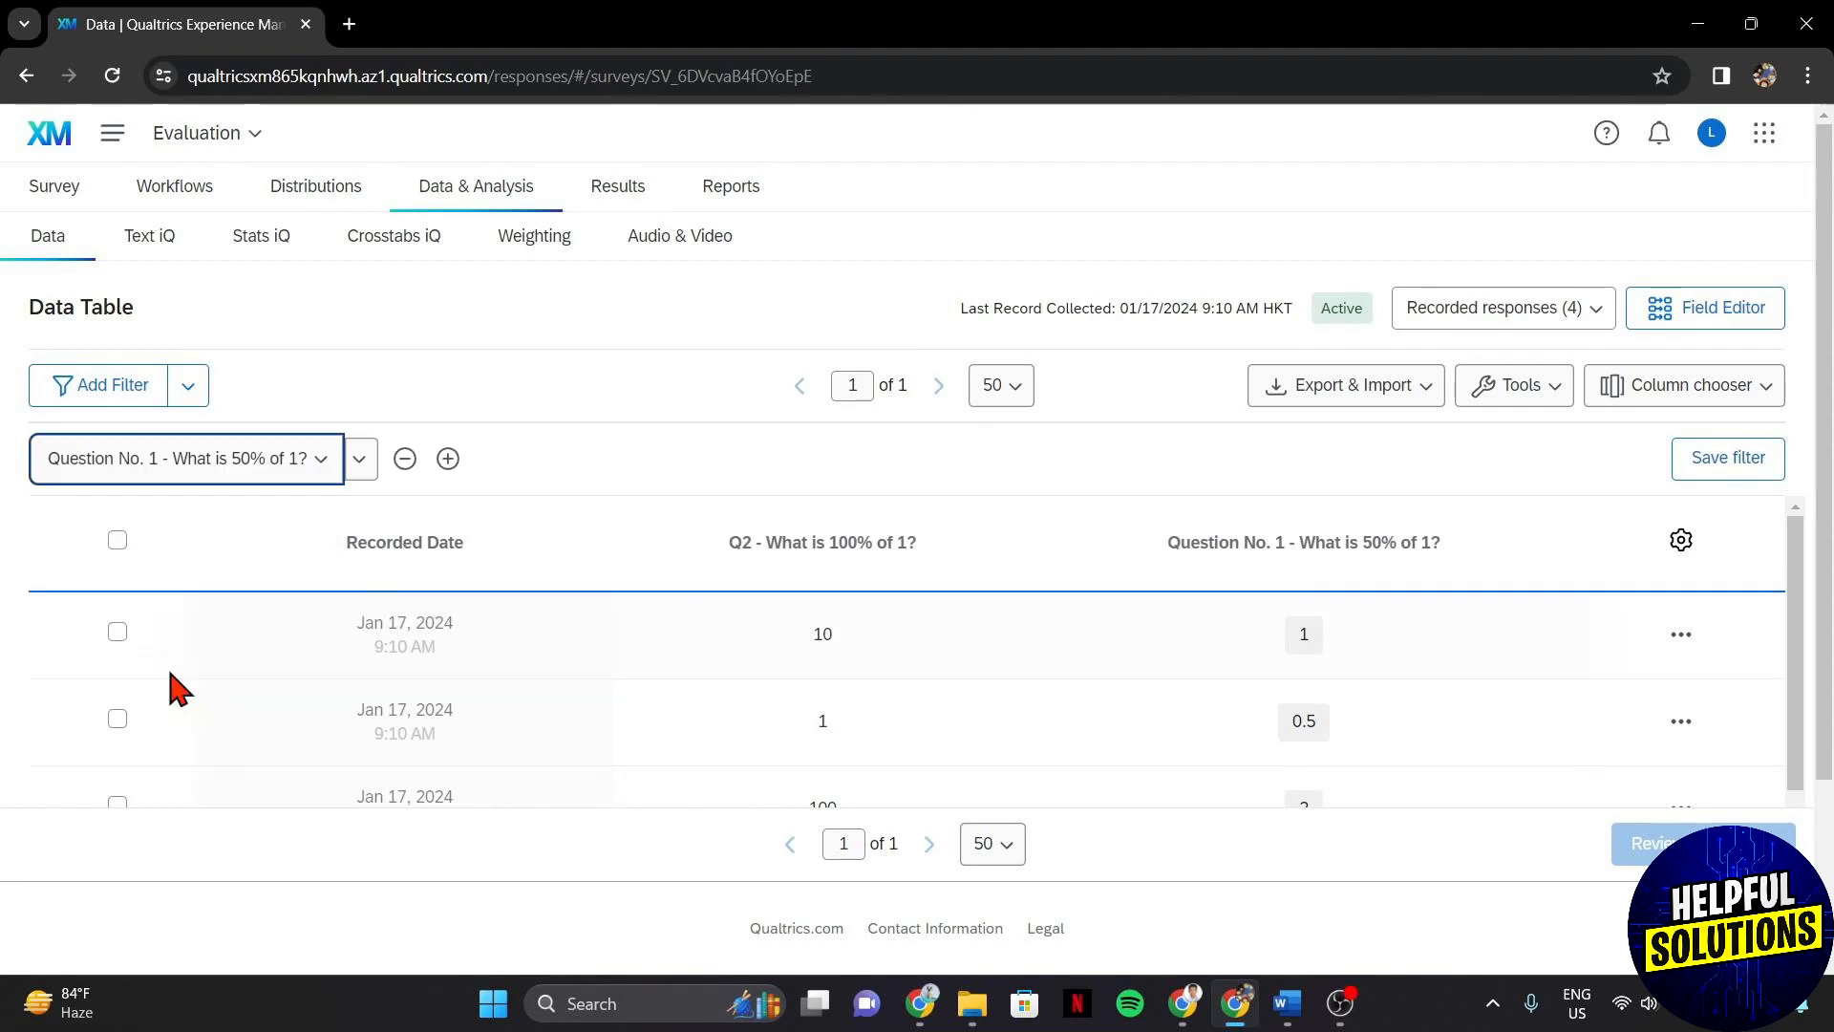
{"action": "left_click", "coordinate": [359, 457]}
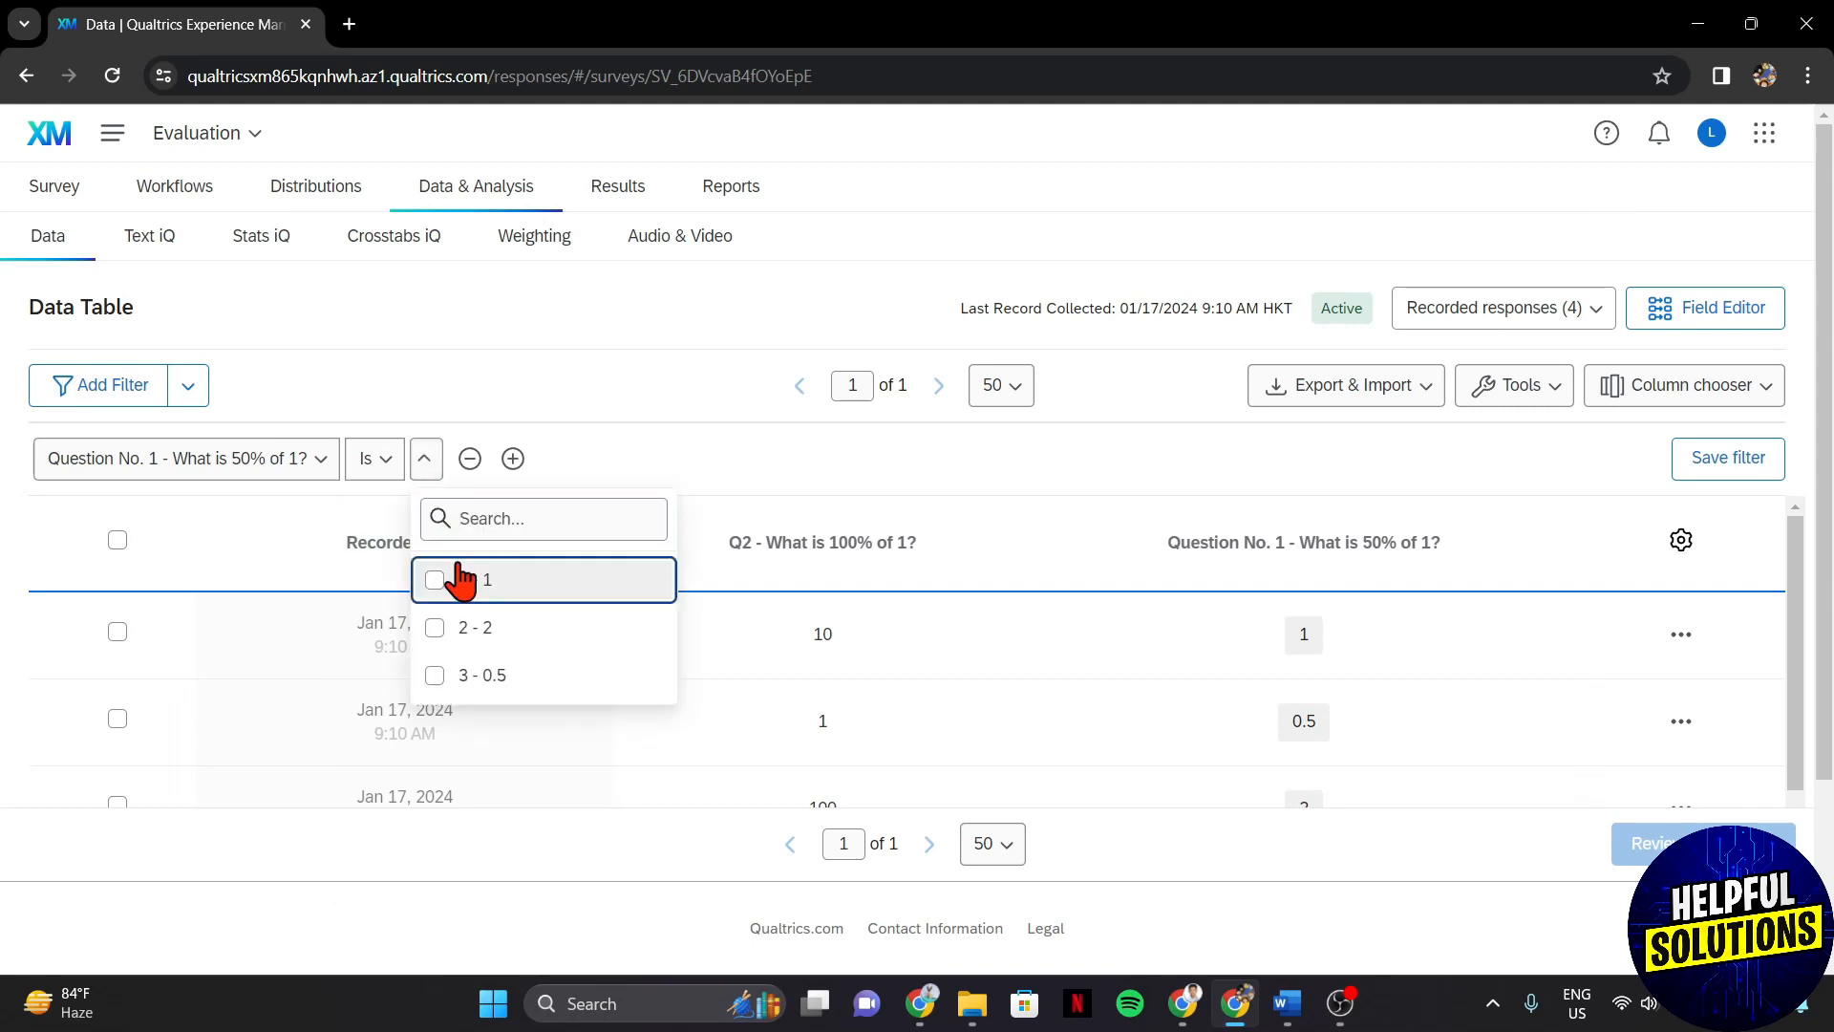
{"action": "left_click", "coordinate": [434, 579]}
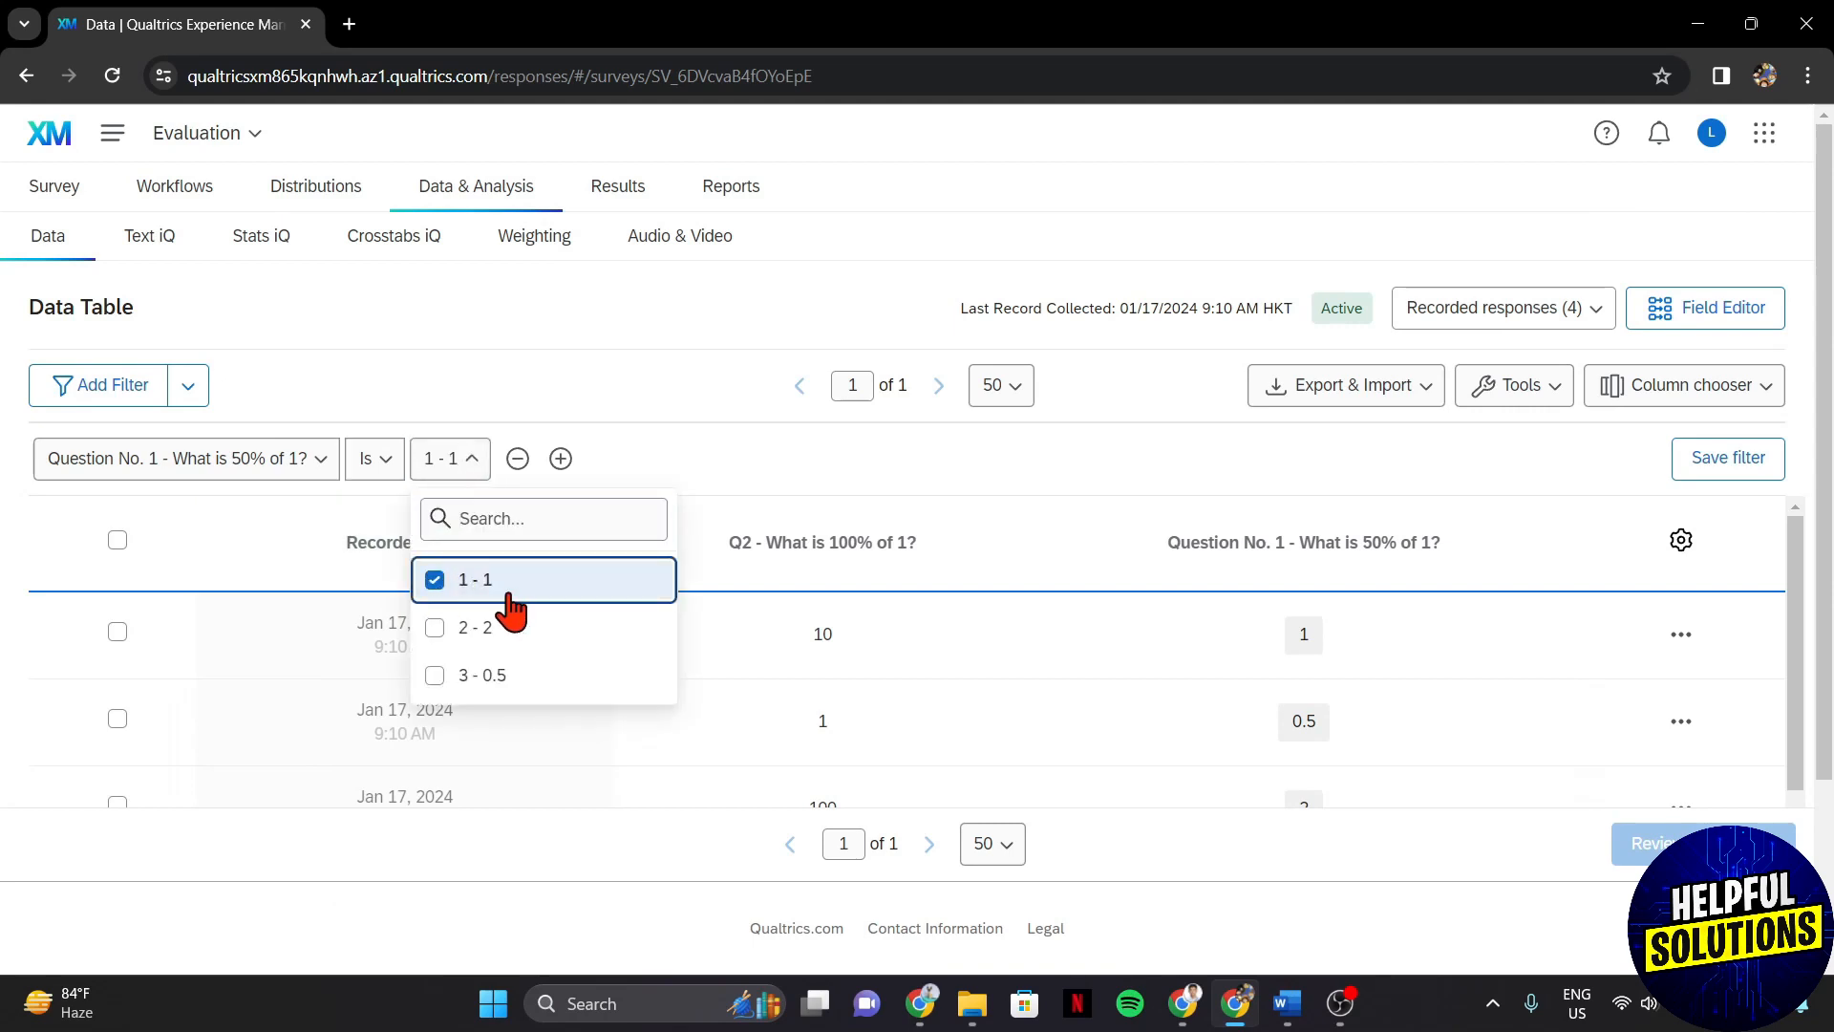
{"action": "left_click", "coordinate": [475, 626]}
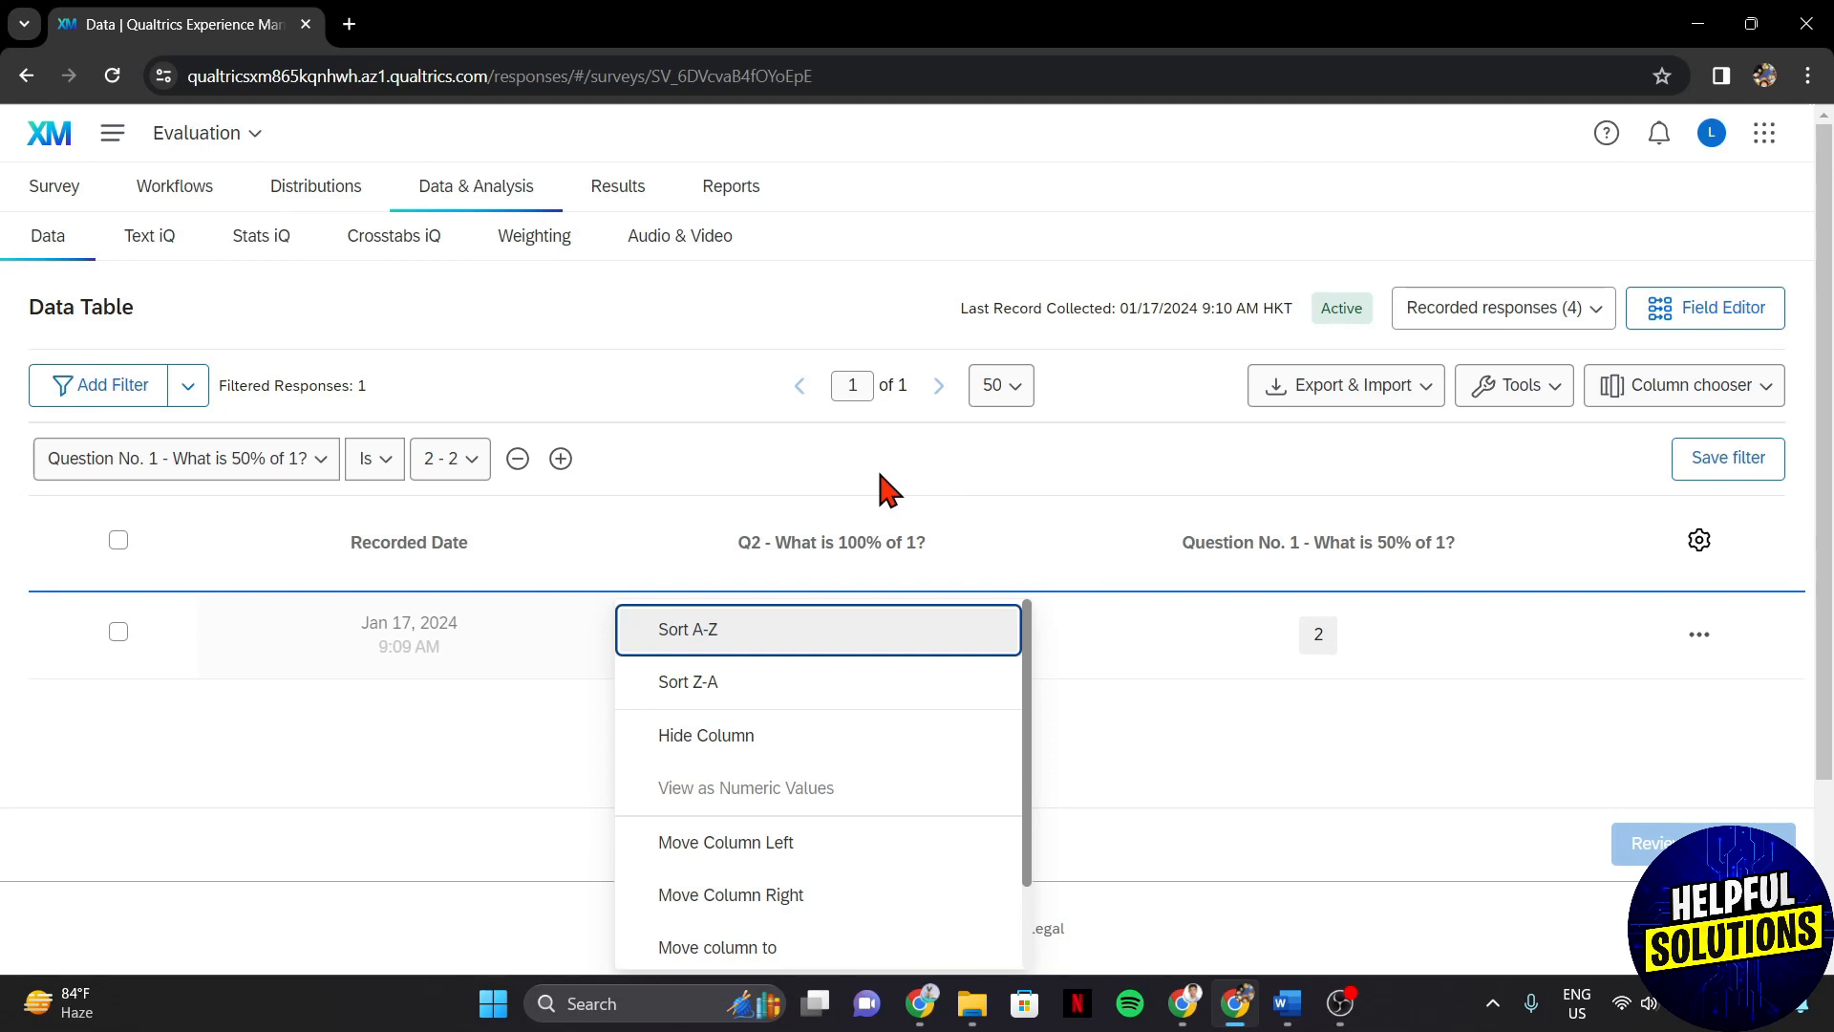
{"action": "left_click", "coordinate": [888, 487]}
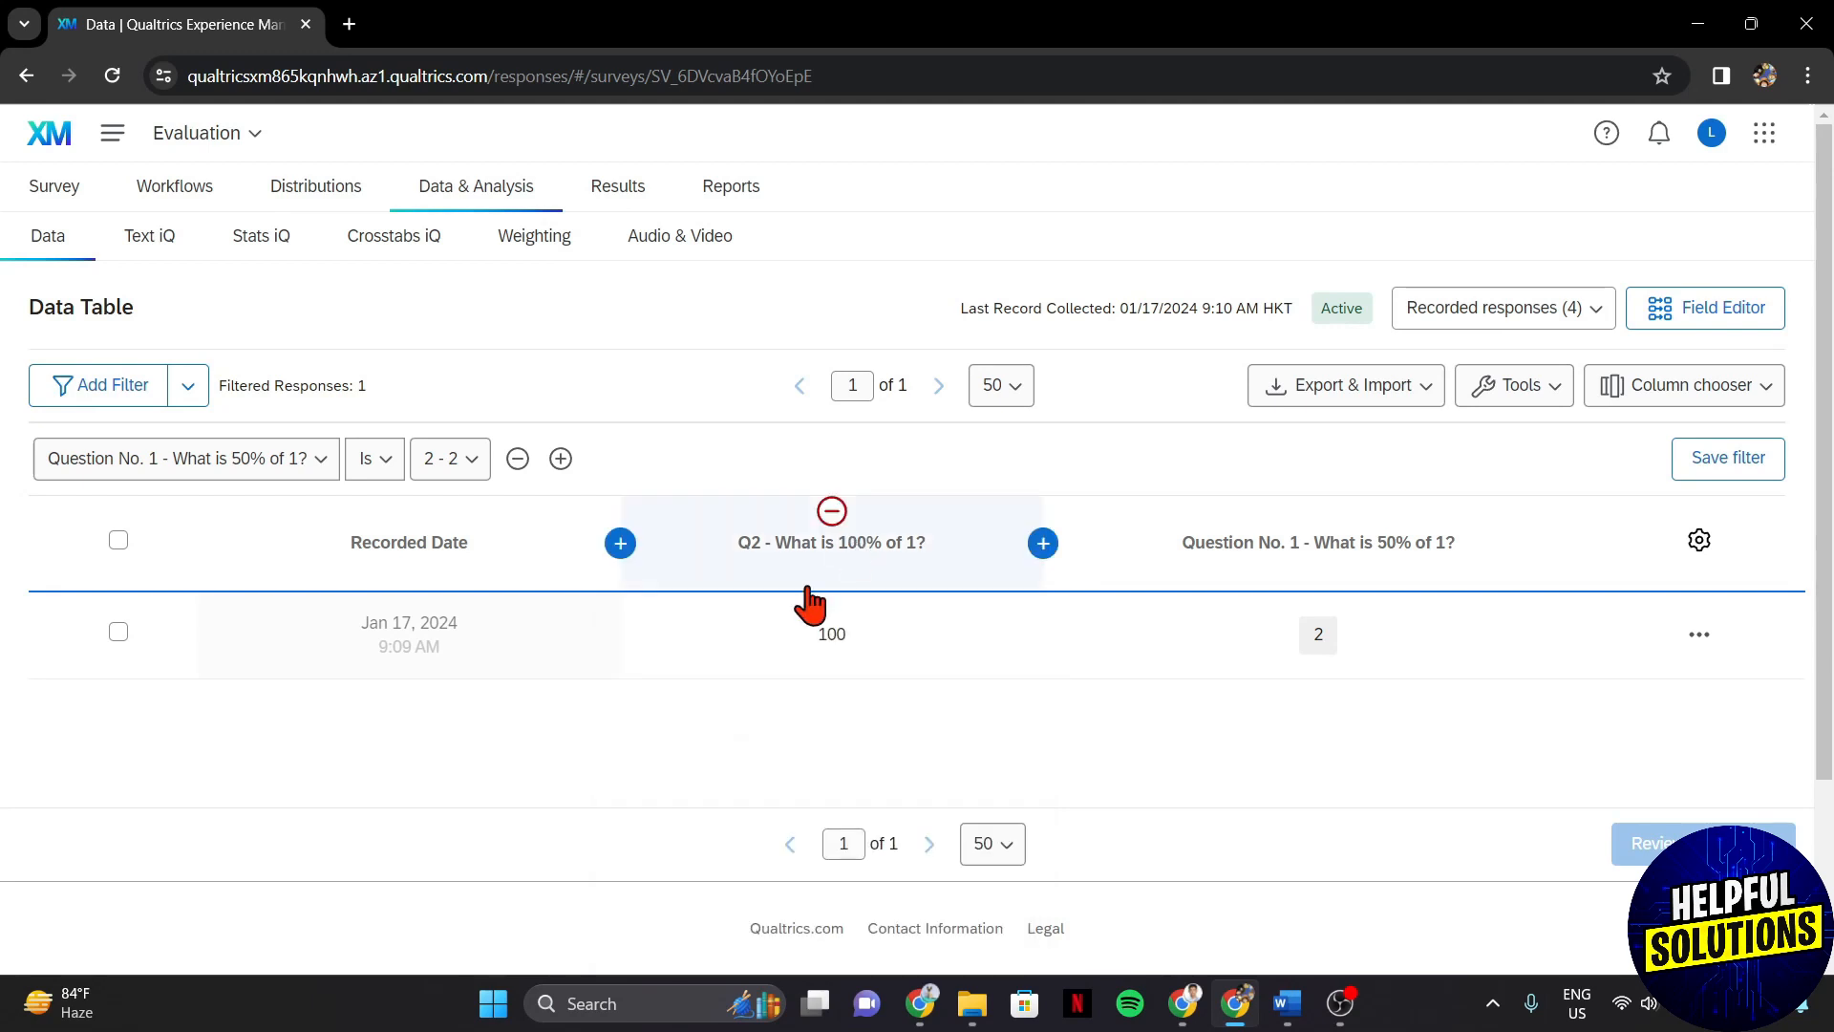
{"action": "mouse_move", "coordinate": [1477, 421]}
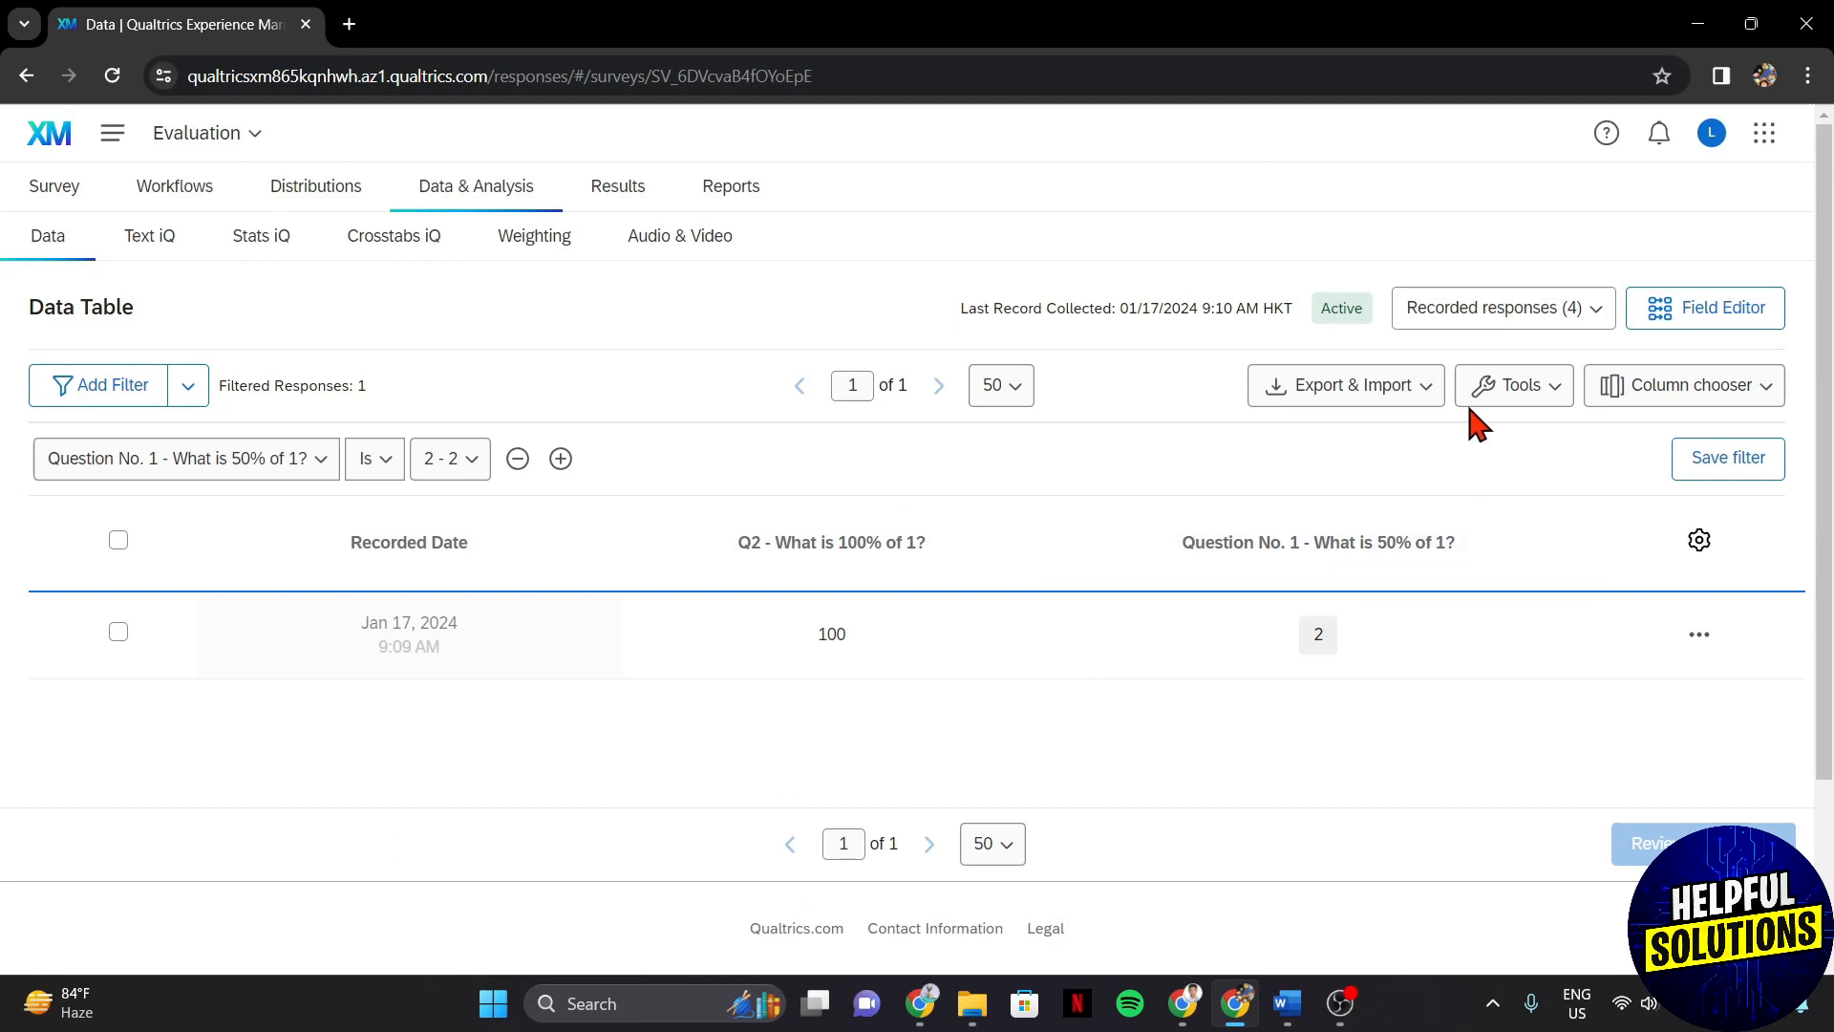
Export Data via Export & Import, choosing Excel as the download format.
{"action": "left_click", "coordinate": [1345, 384]}
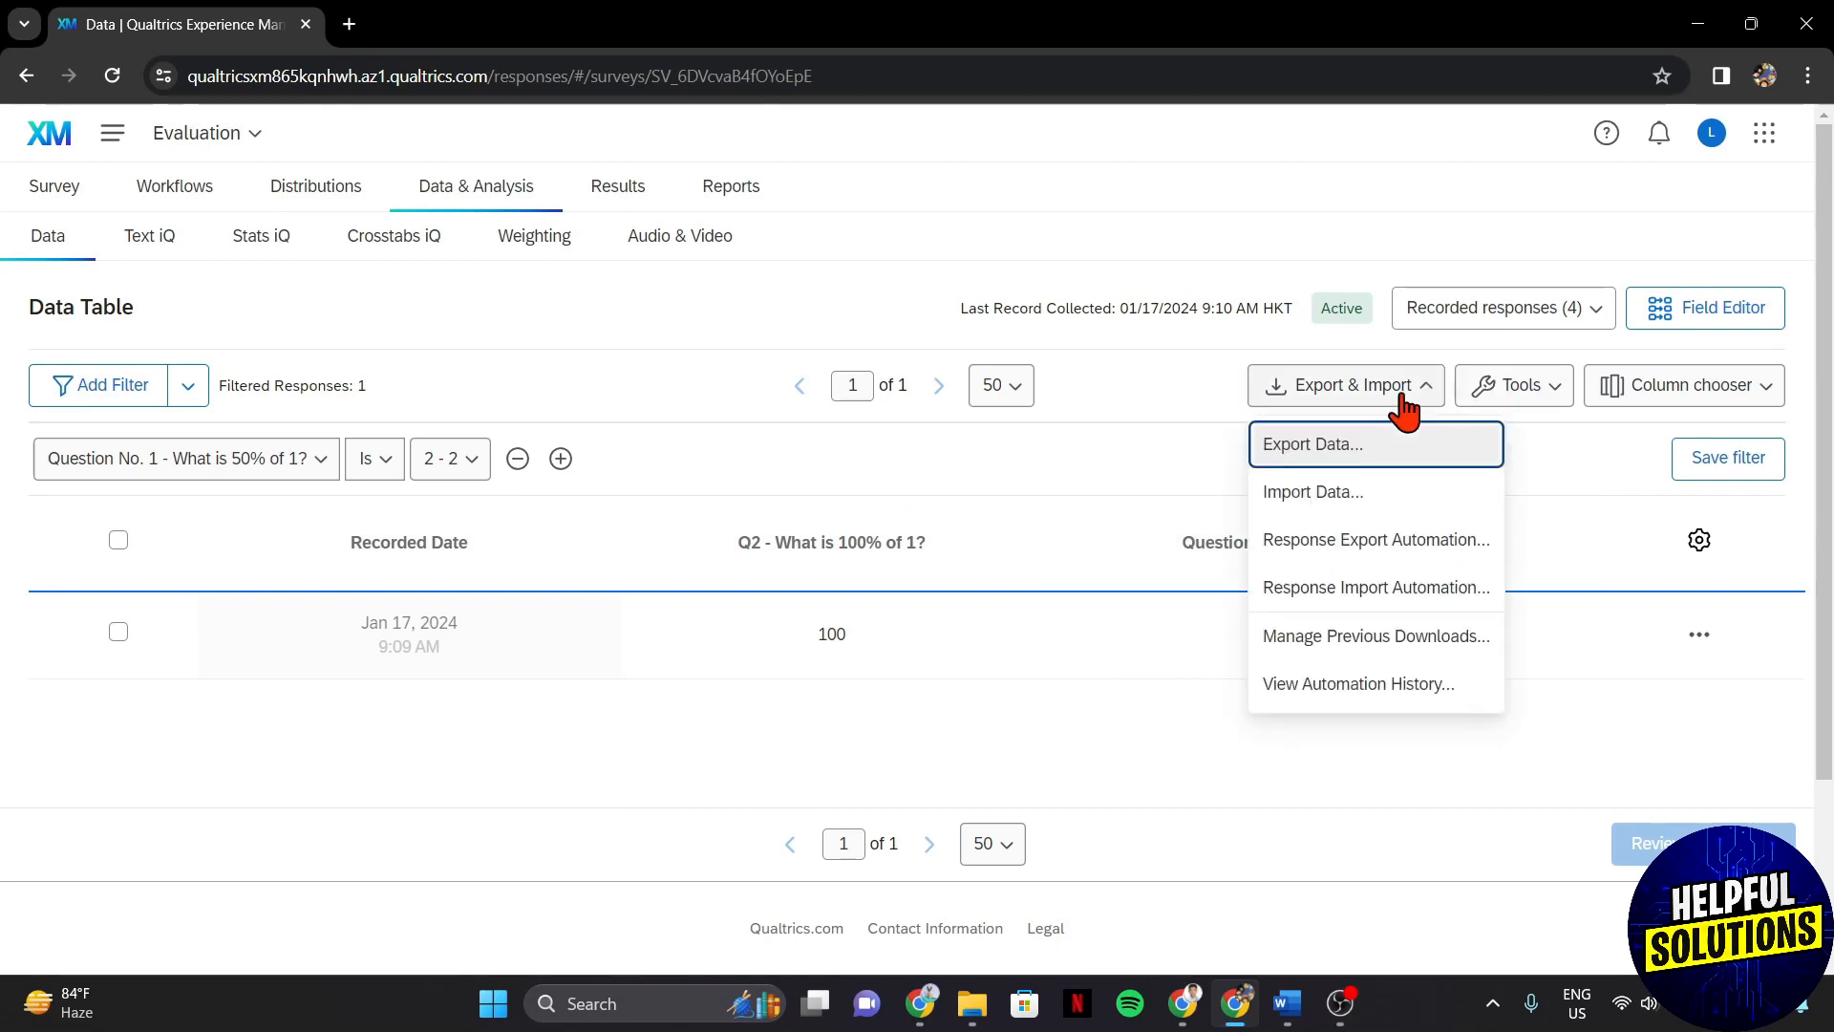
{"action": "left_click", "coordinate": [1310, 443]}
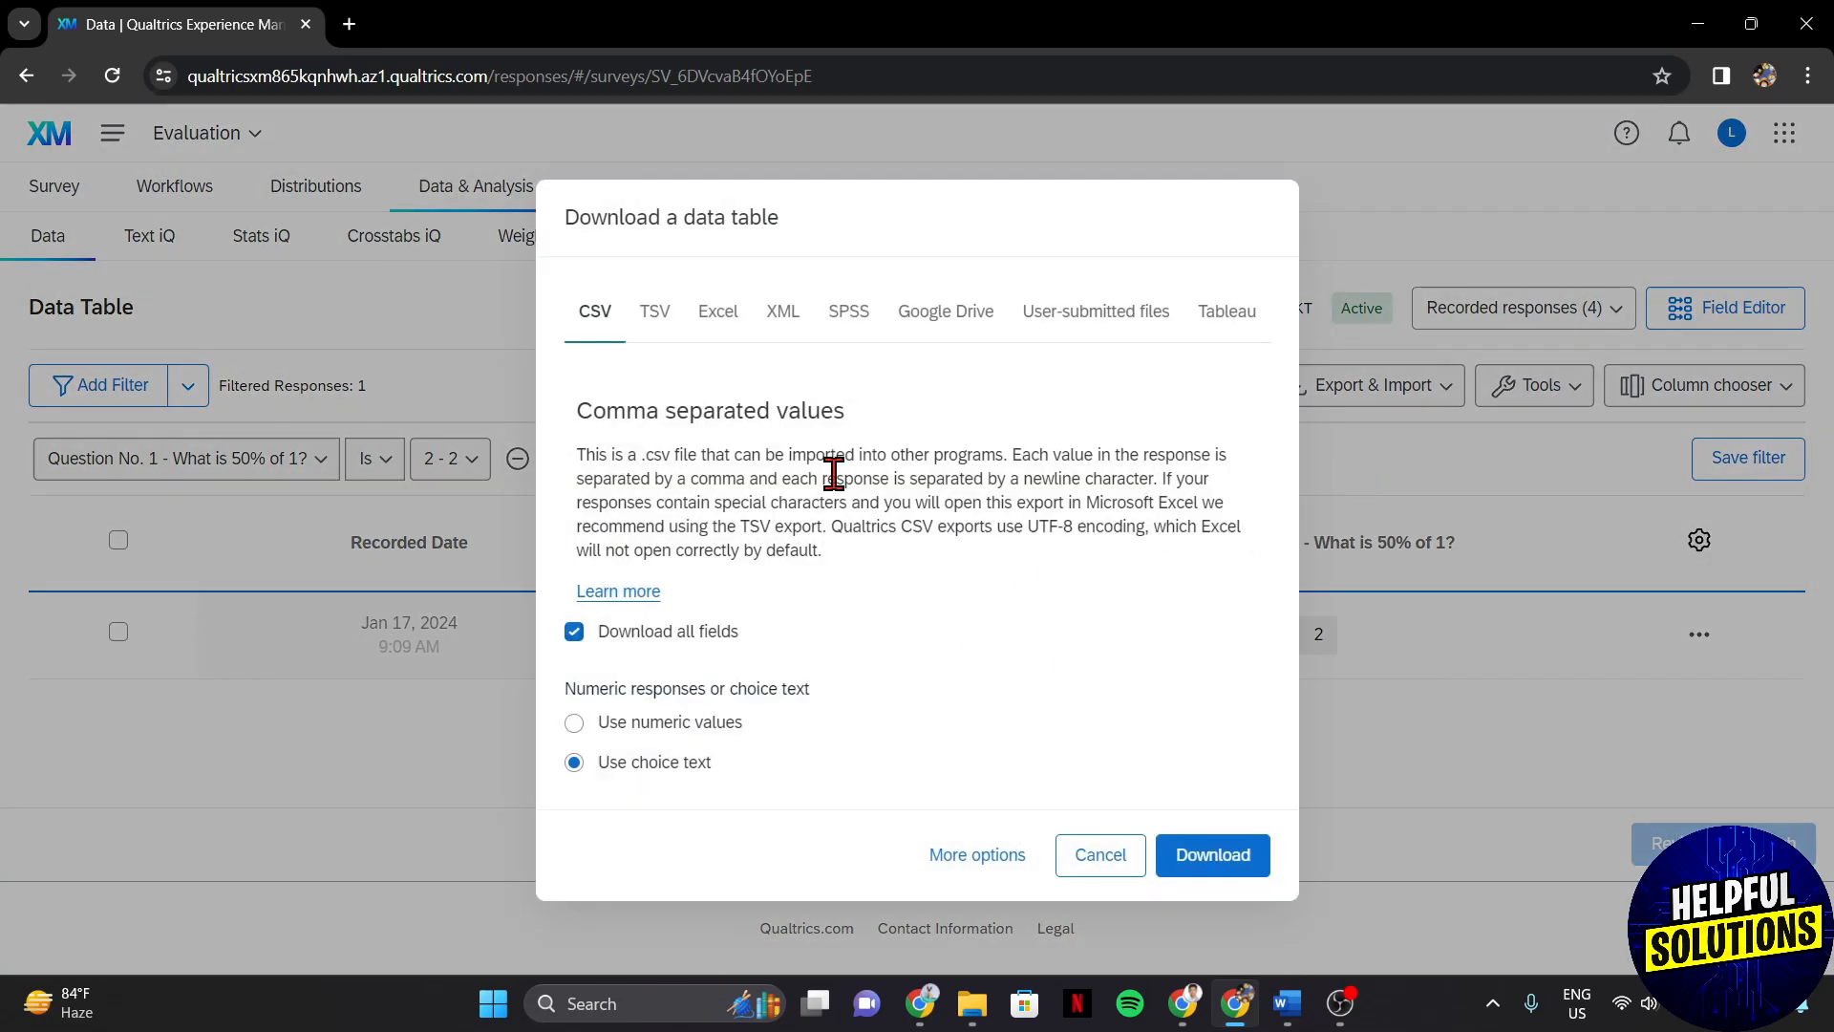
{"action": "left_click", "coordinate": [717, 311]}
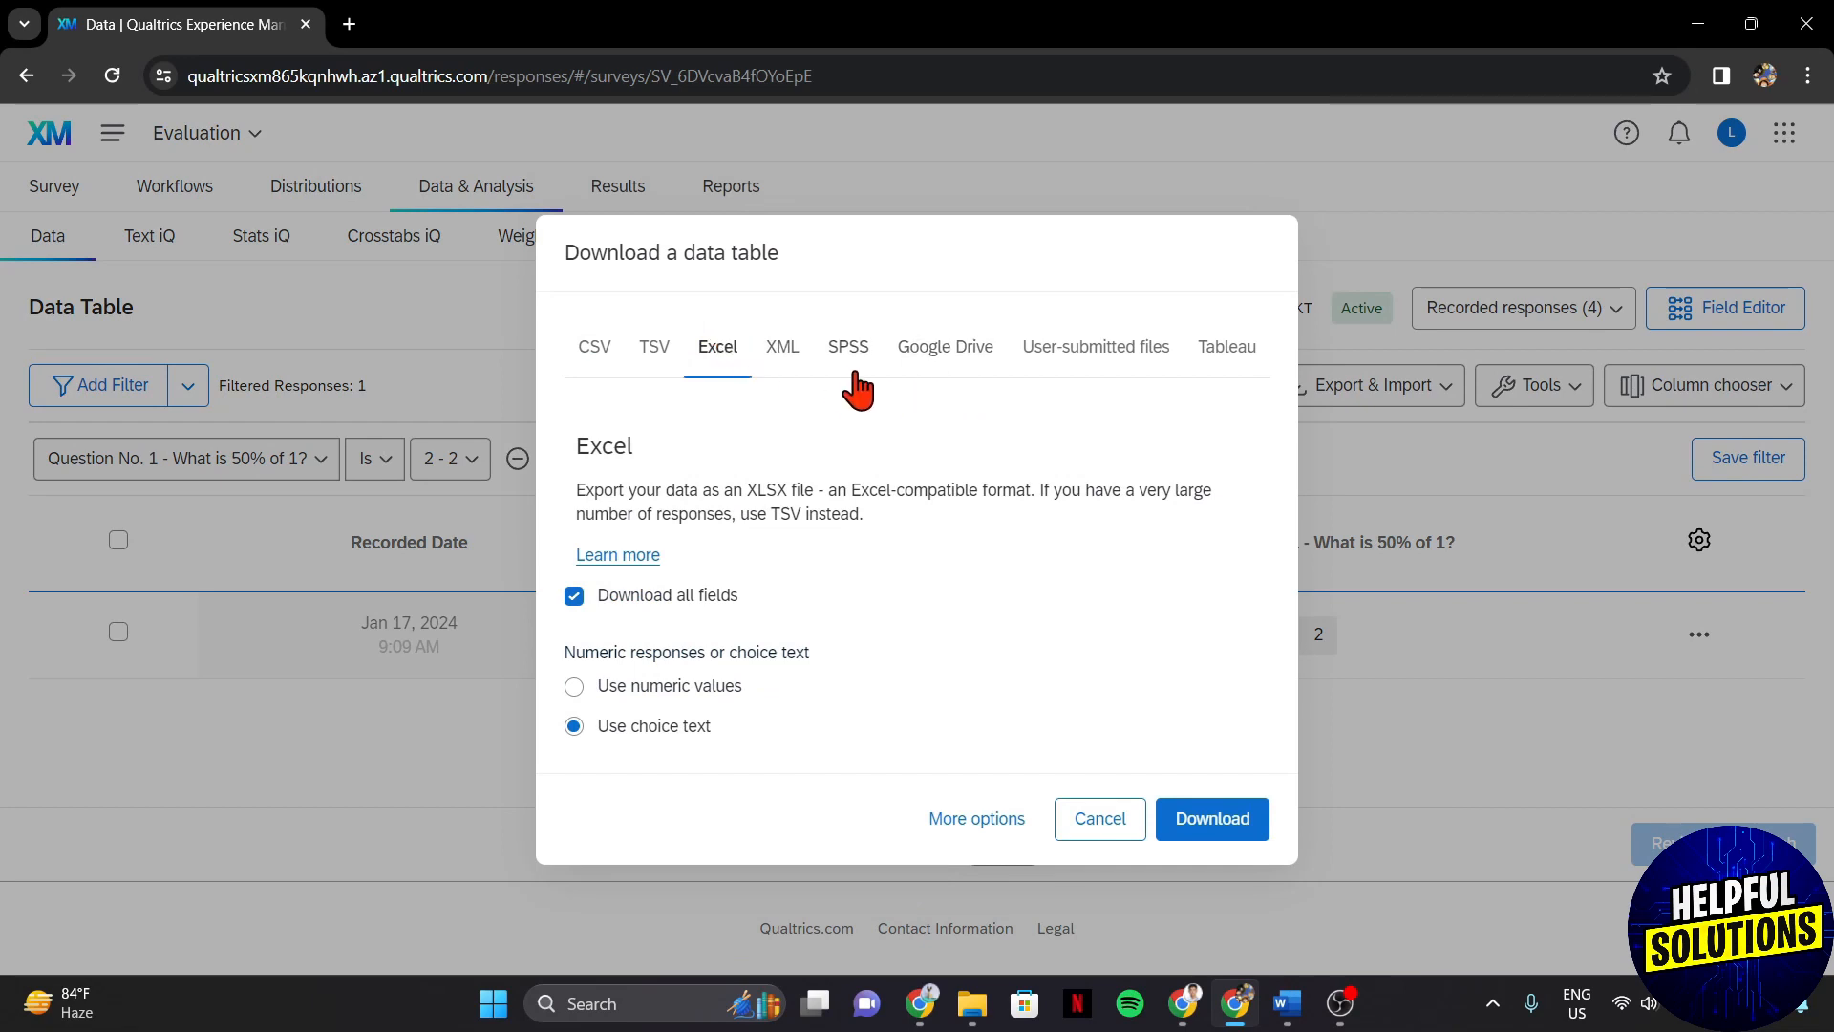